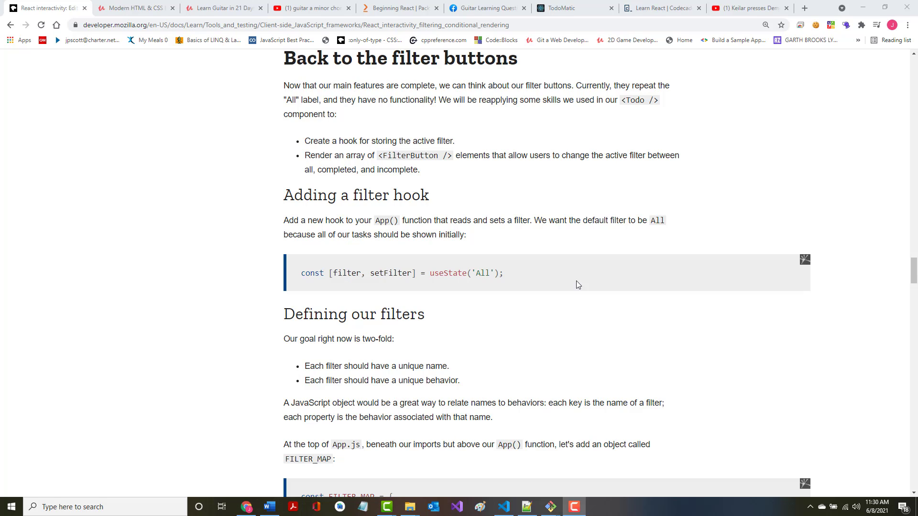
pyautogui.moveTo(494, 219)
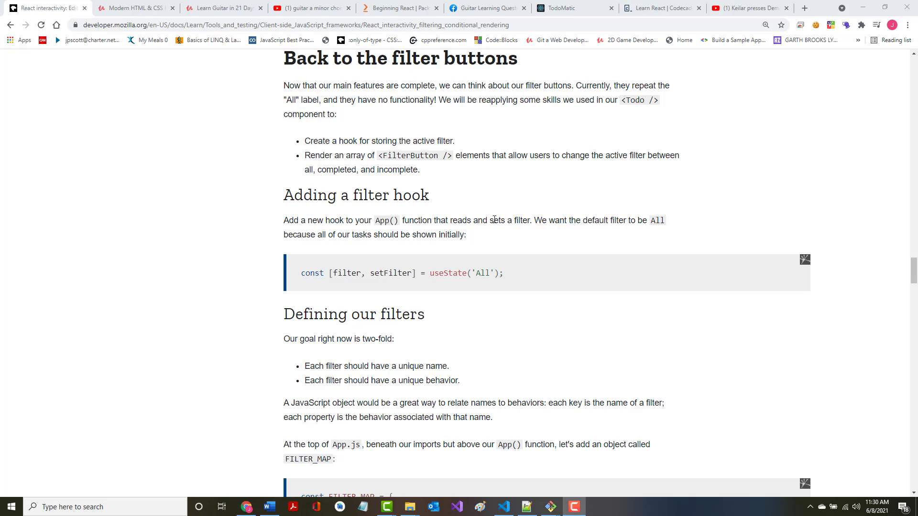
pyautogui.moveTo(259, 122)
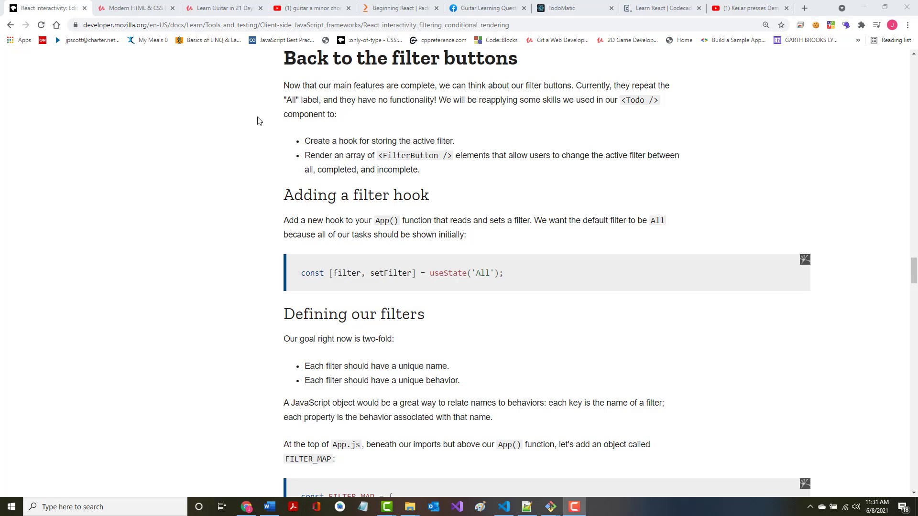
pyautogui.moveTo(284, 161)
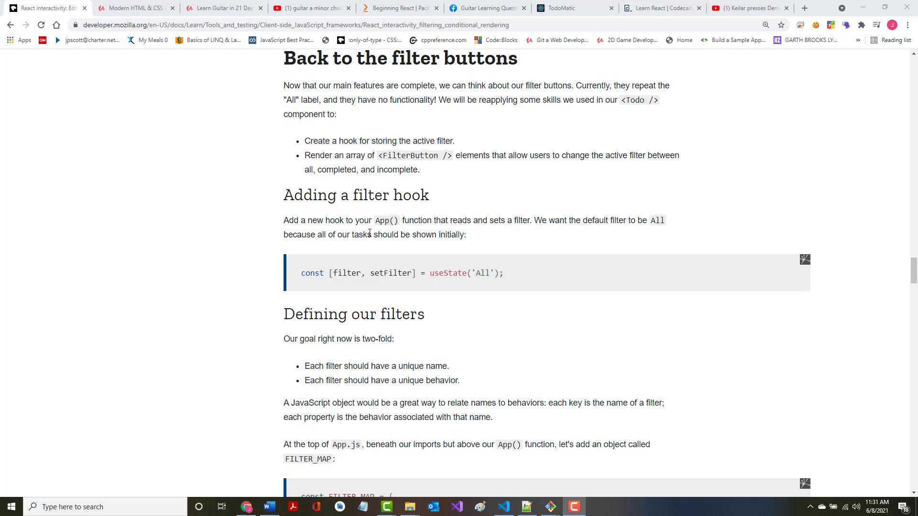
# - Scroll the MDN tutorial to the filter hook line defaulting filter state to 'All'
pyautogui.scroll(-3)
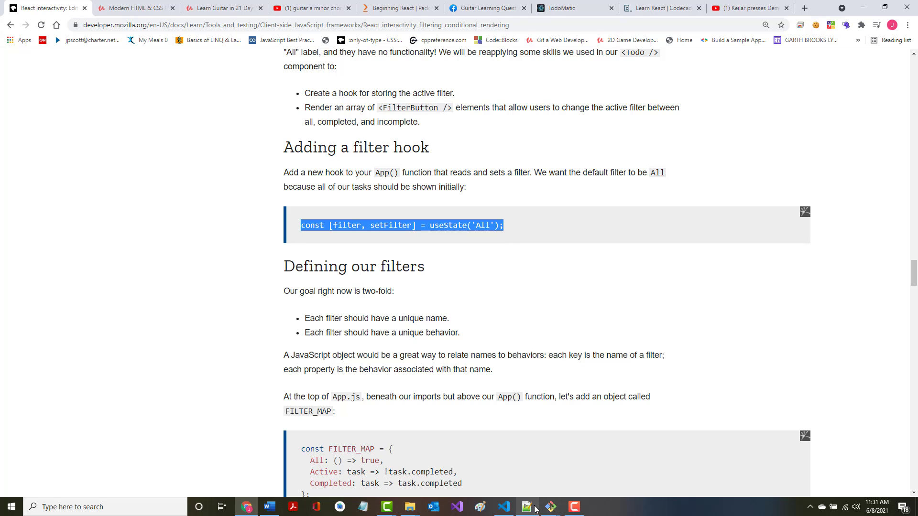
# - Add const [filter, setFilter] = useState('All'); below the newName hook in Todo.js
pyautogui.click(526, 506)
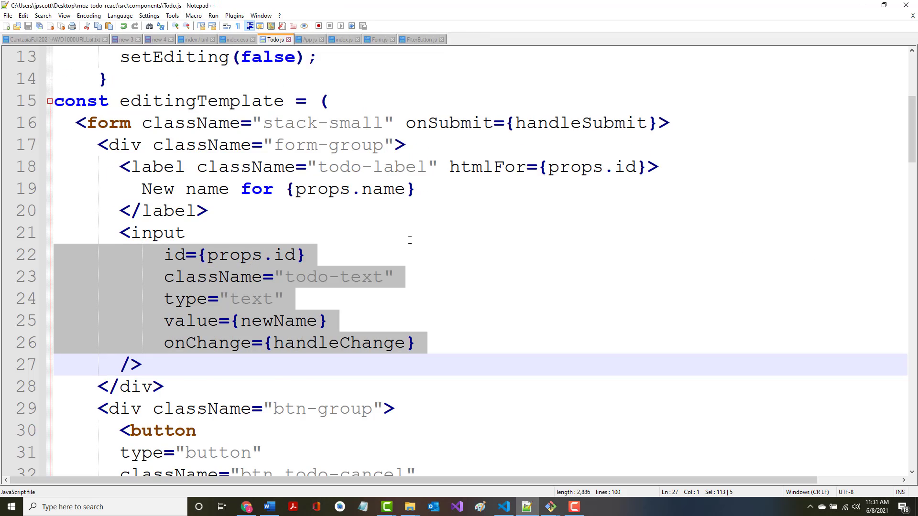
pyautogui.scroll(3)
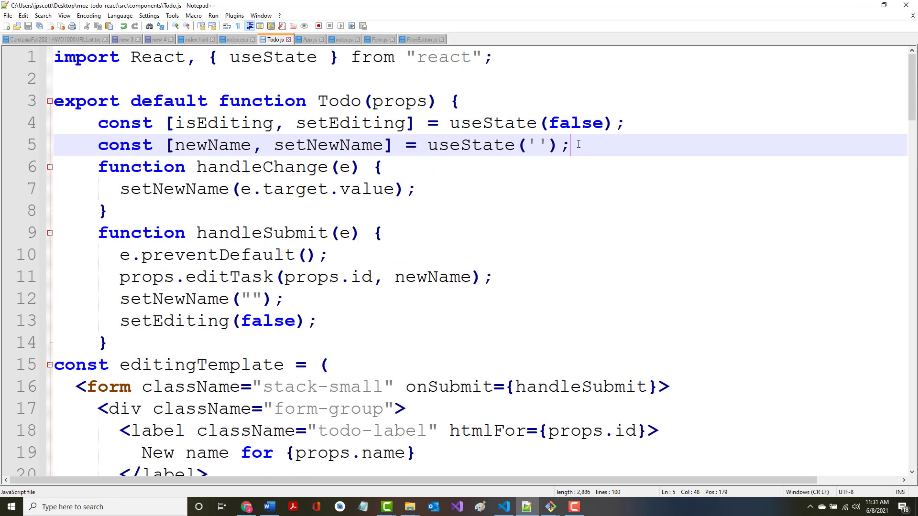
pyautogui.write("const [filter, setFilter] = useState('All');")
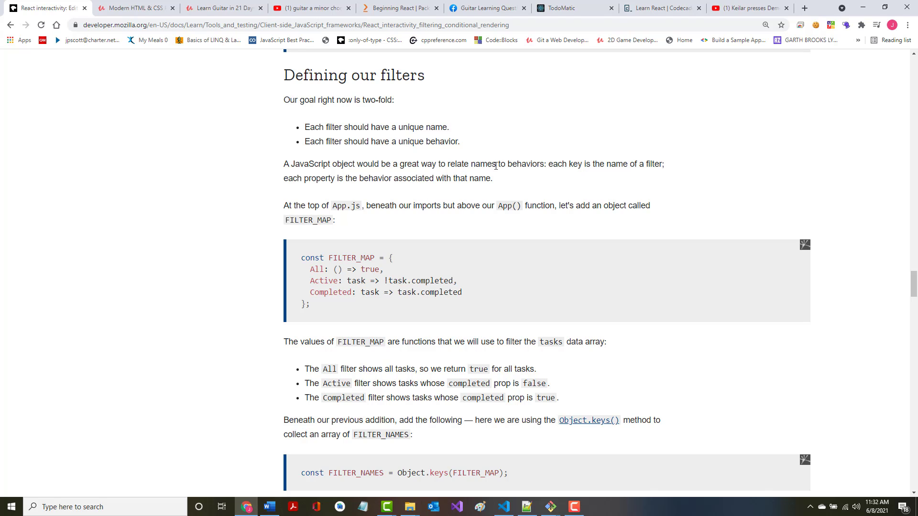
pyautogui.moveTo(642, 164)
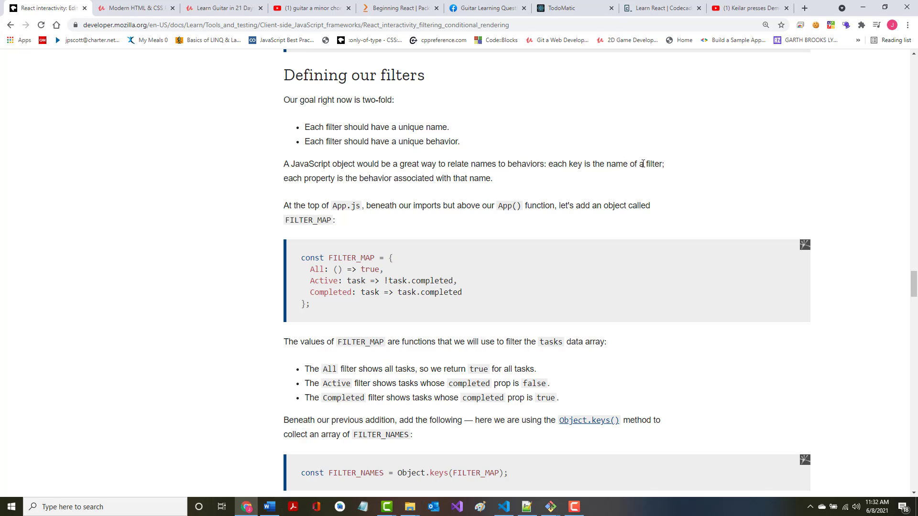
pyautogui.moveTo(466, 178)
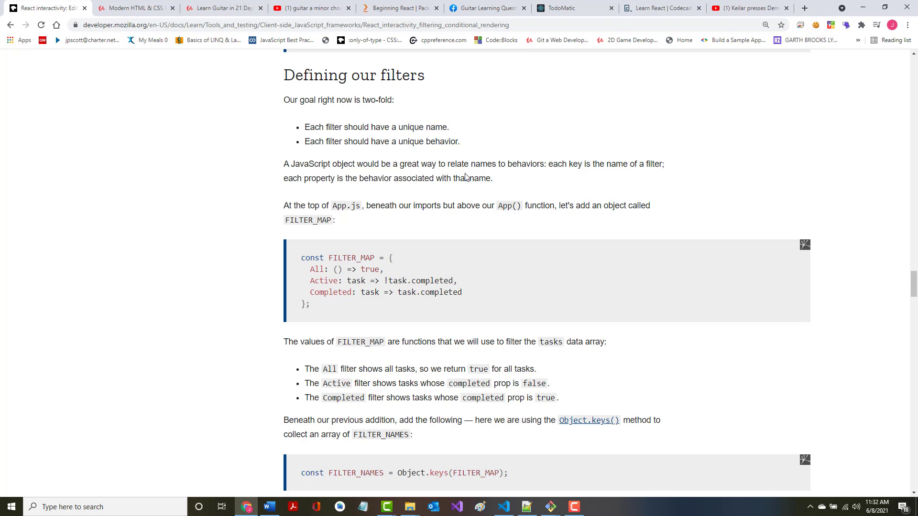
pyautogui.moveTo(291, 208)
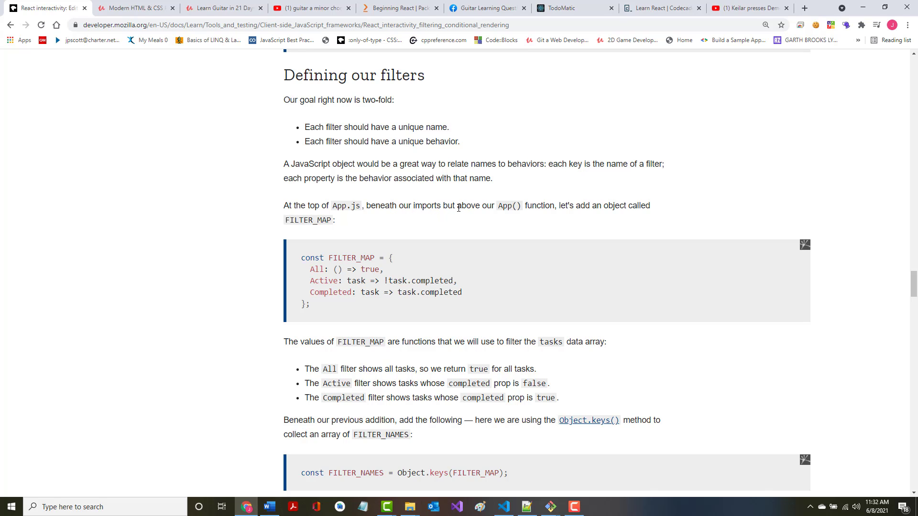
pyautogui.moveTo(544, 221)
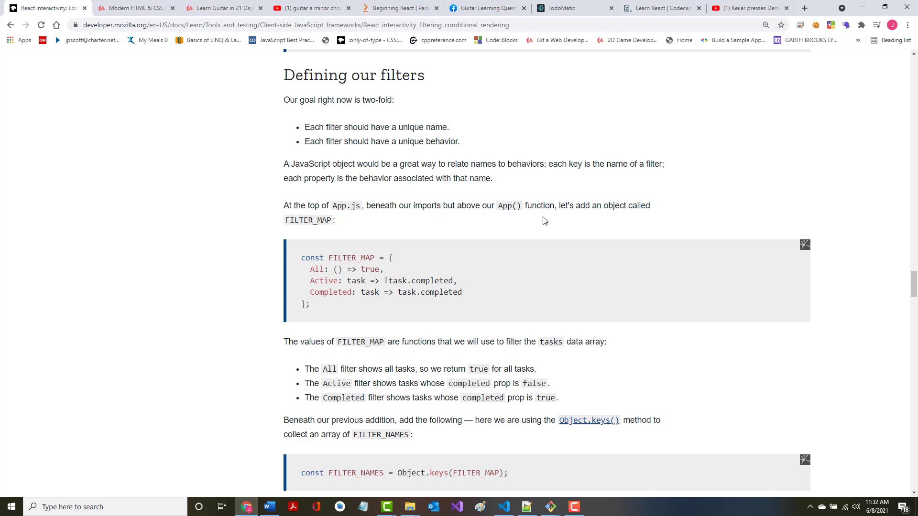
# - Copy the FILTER_MAP object from MDN and bring up App.js
pyautogui.moveTo(300, 257); pyautogui.dragTo(334, 304)
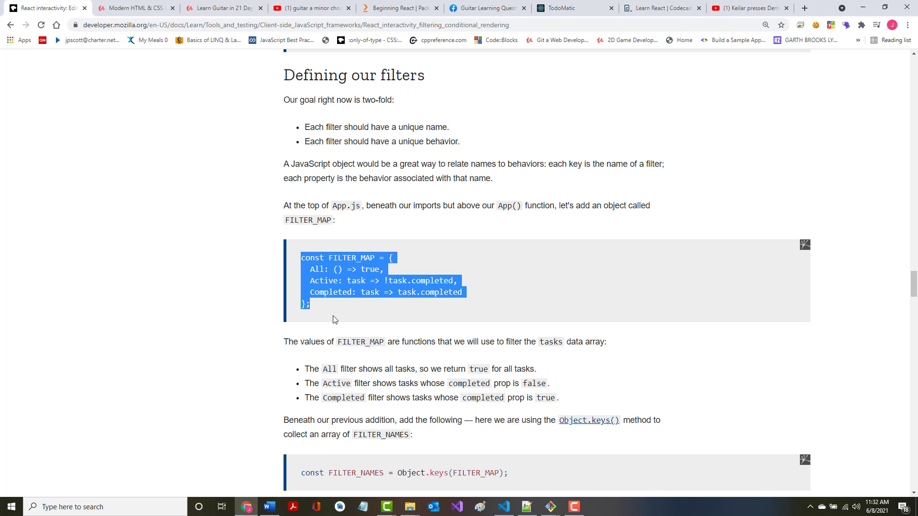
pyautogui.moveTo(580, 484)
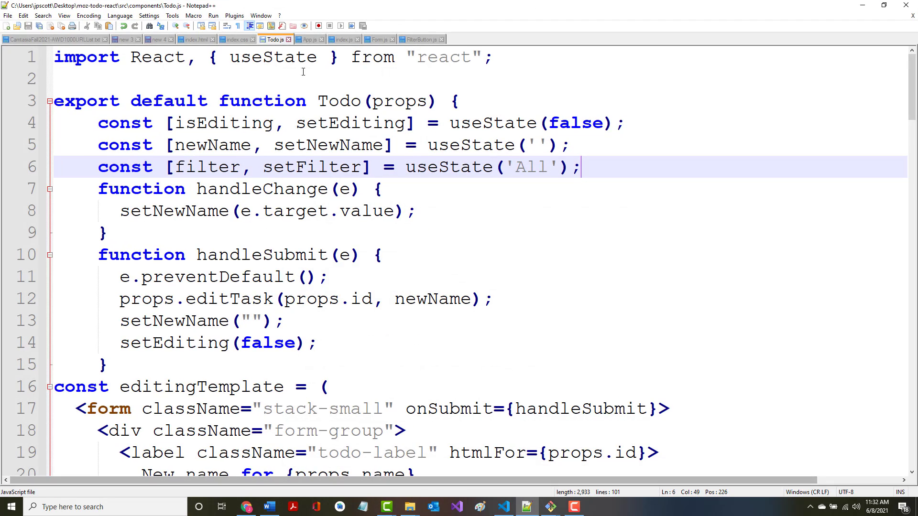
pyautogui.moveTo(304, 40)
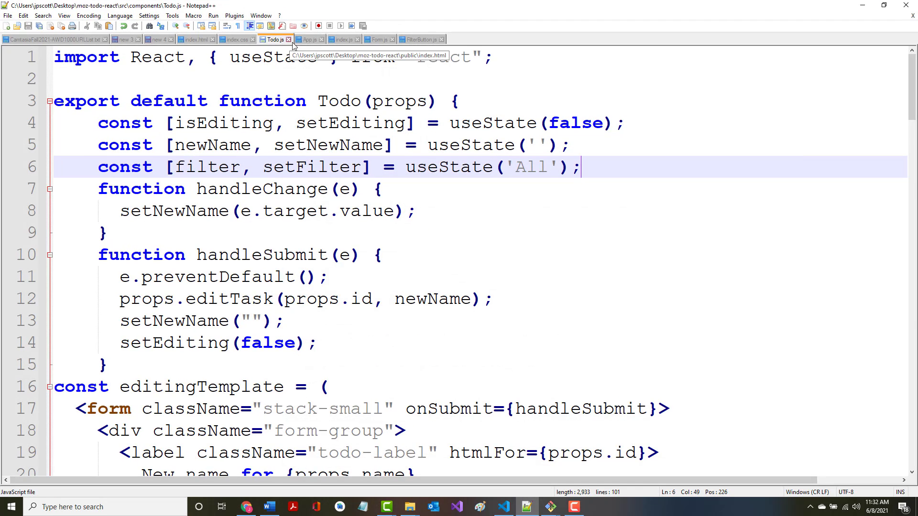
pyautogui.click(310, 39)
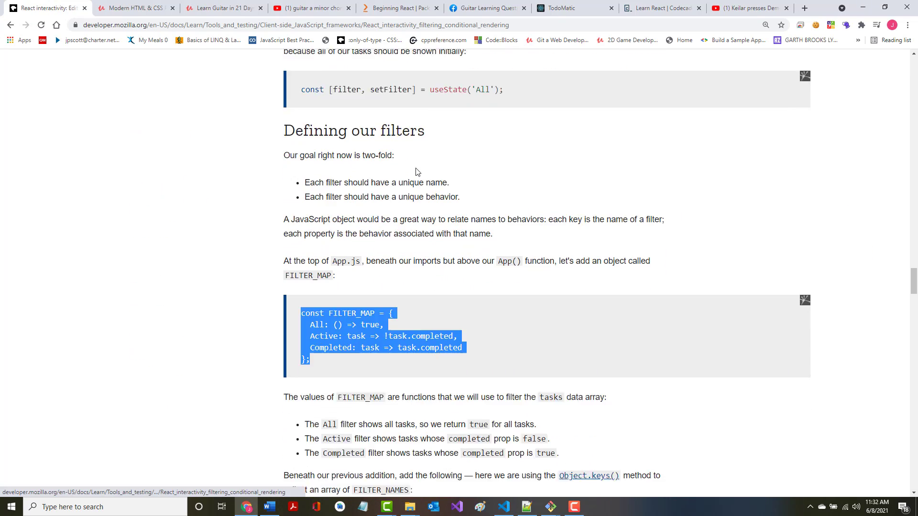
pyautogui.scroll(-3)
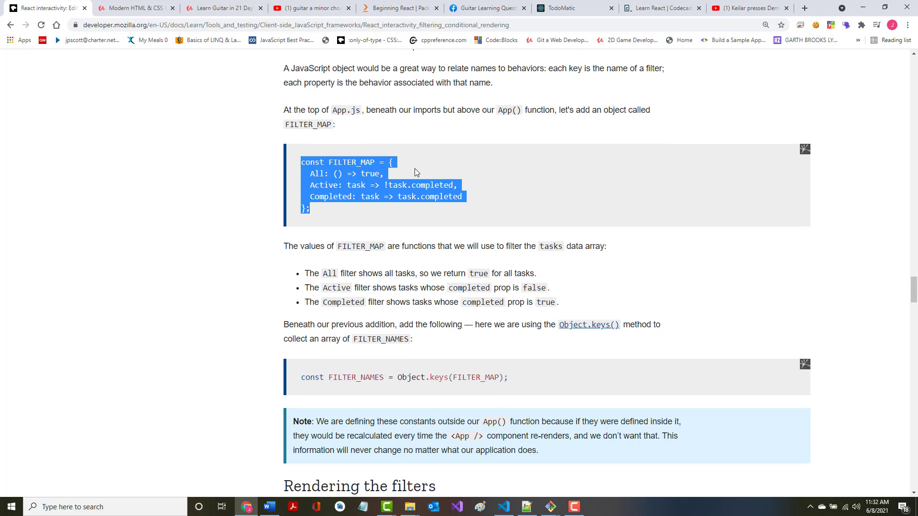
pyautogui.moveTo(524, 495)
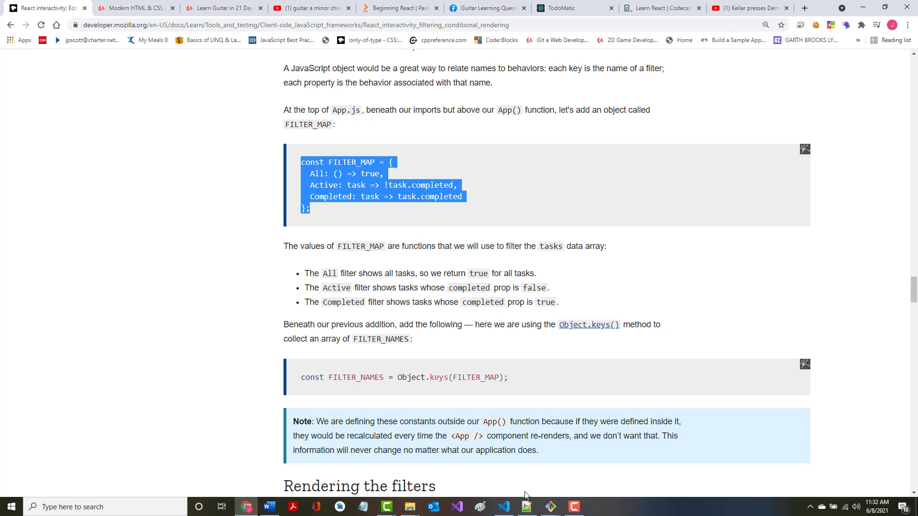
# - Paste the FILTER_MAP object into App.js above the App function
pyautogui.click(524, 507)
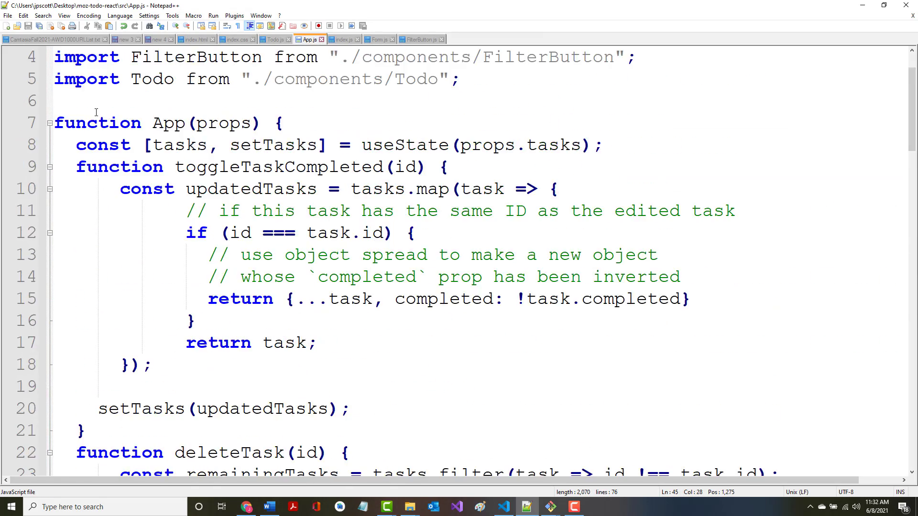
pyautogui.press('Enter')
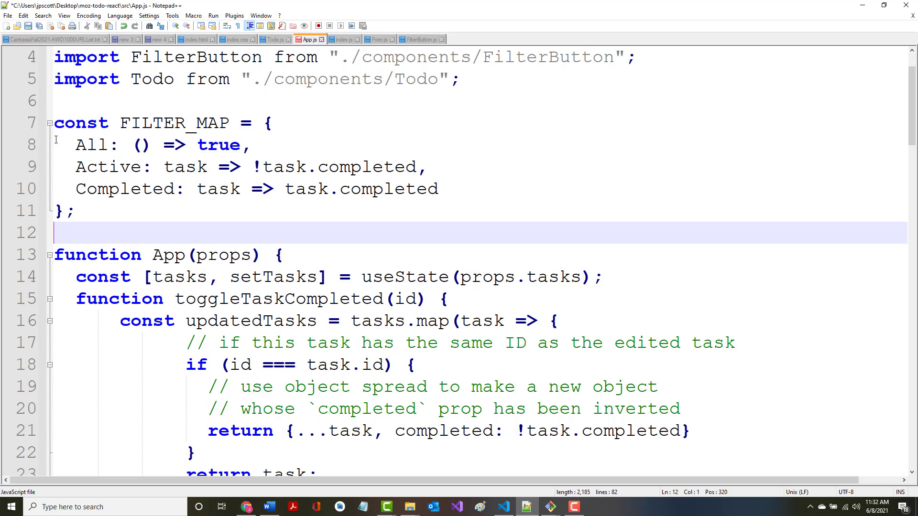
pyautogui.moveTo(590, 142)
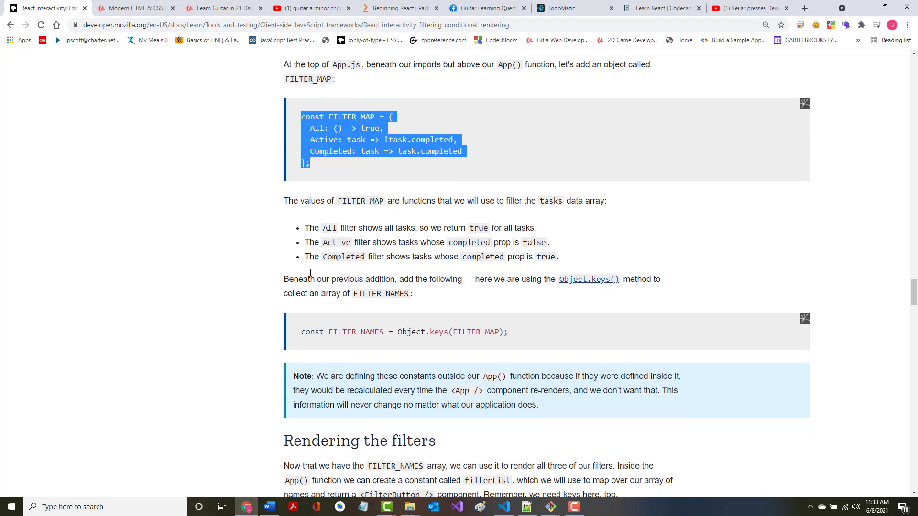
# - Scroll the MDN tutorial past FILTER_NAMES down to 'Rendering the filters'
pyautogui.scroll(-3)
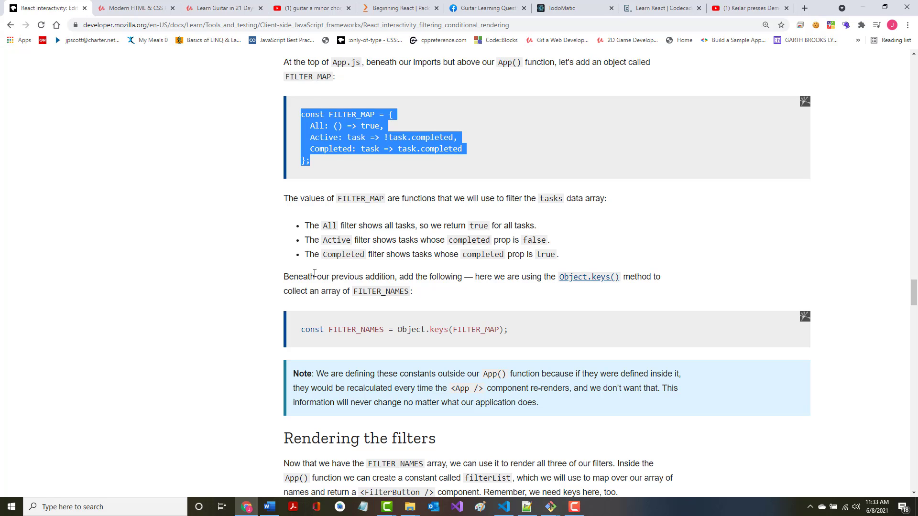
pyautogui.moveTo(453, 288)
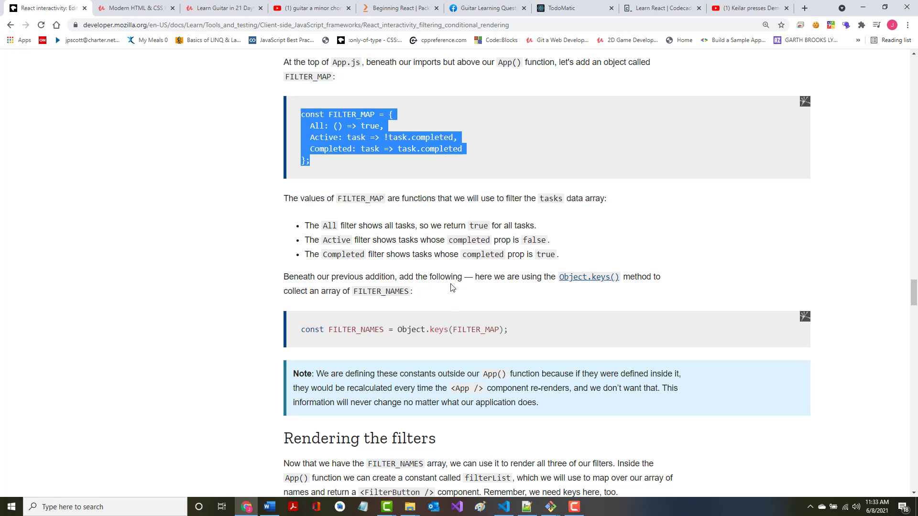
pyautogui.moveTo(595, 286)
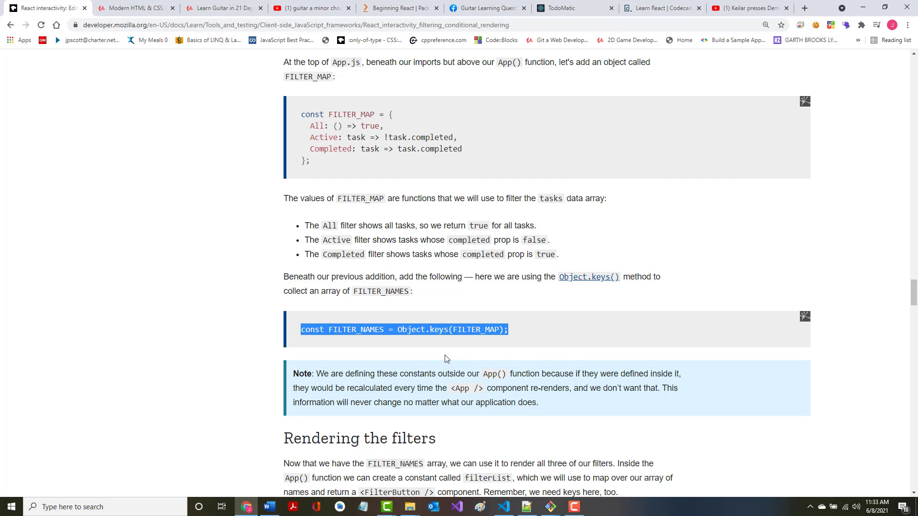
pyautogui.moveTo(395, 386)
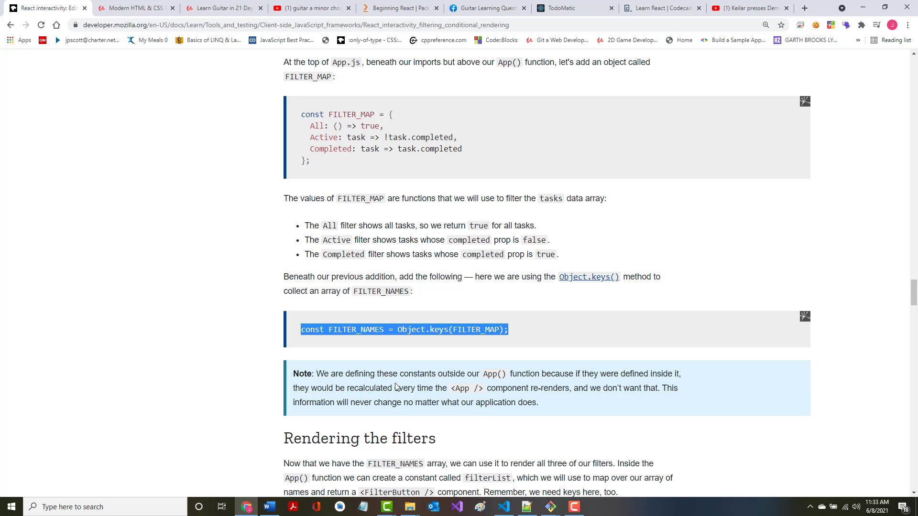
pyautogui.moveTo(596, 385)
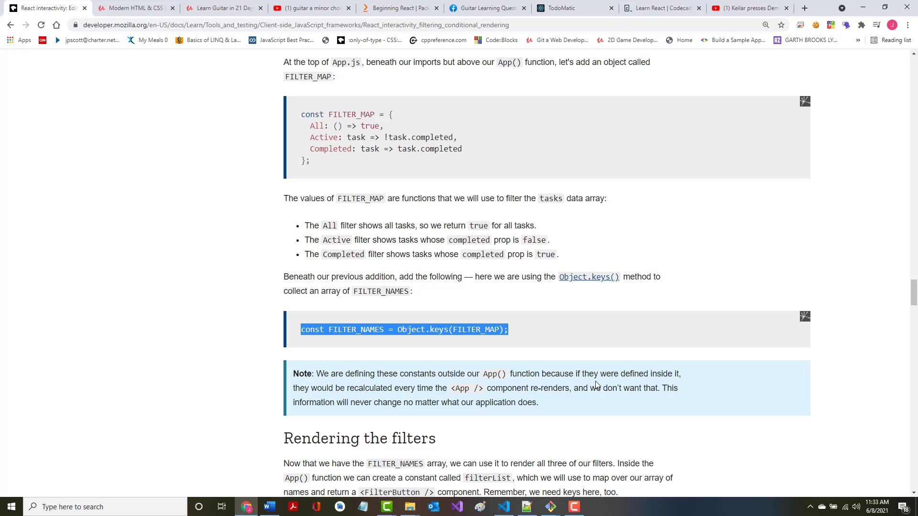
pyautogui.moveTo(328, 387)
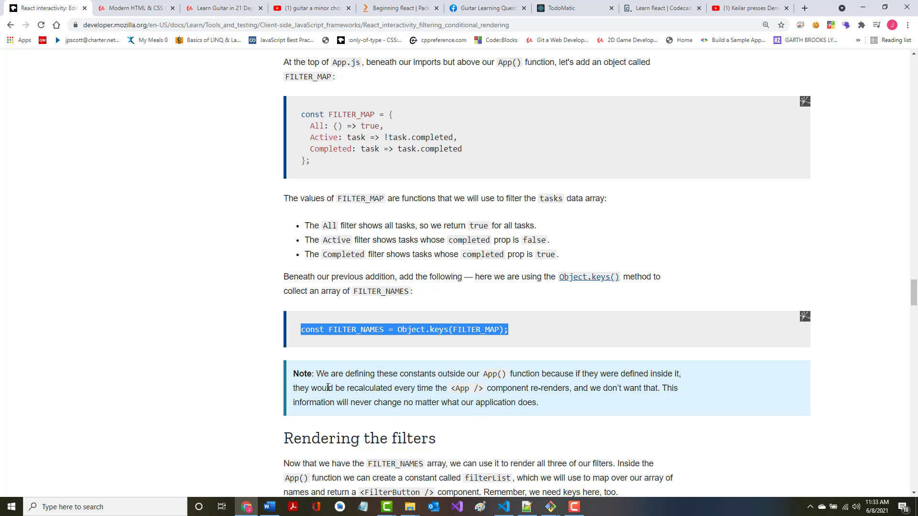
pyautogui.moveTo(606, 391)
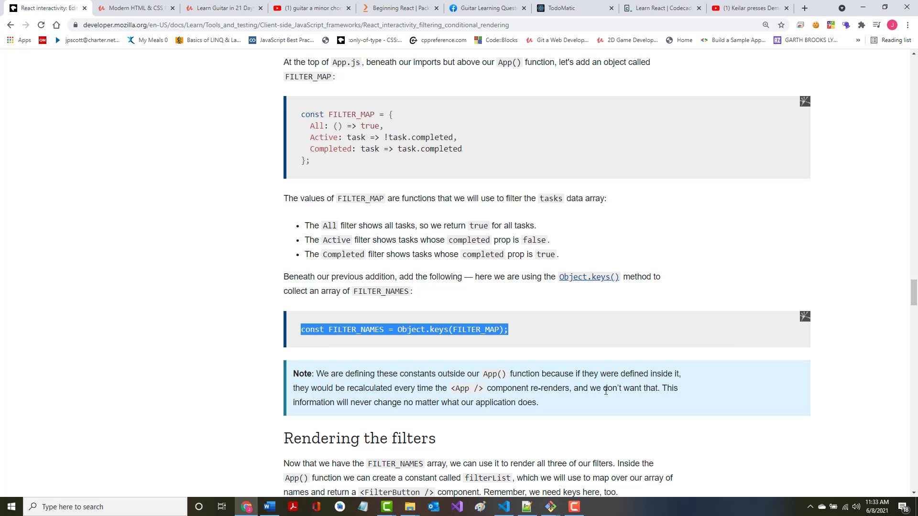
pyautogui.scroll(-3)
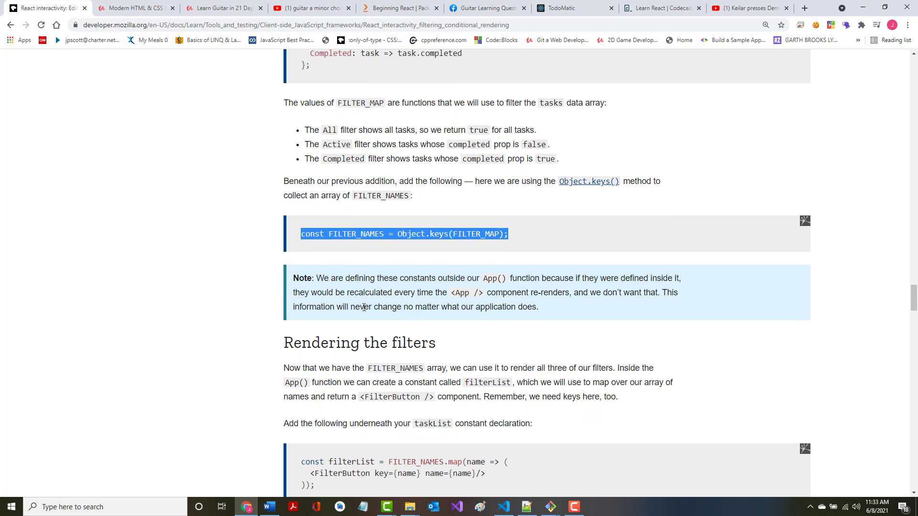
pyautogui.scroll(-3)
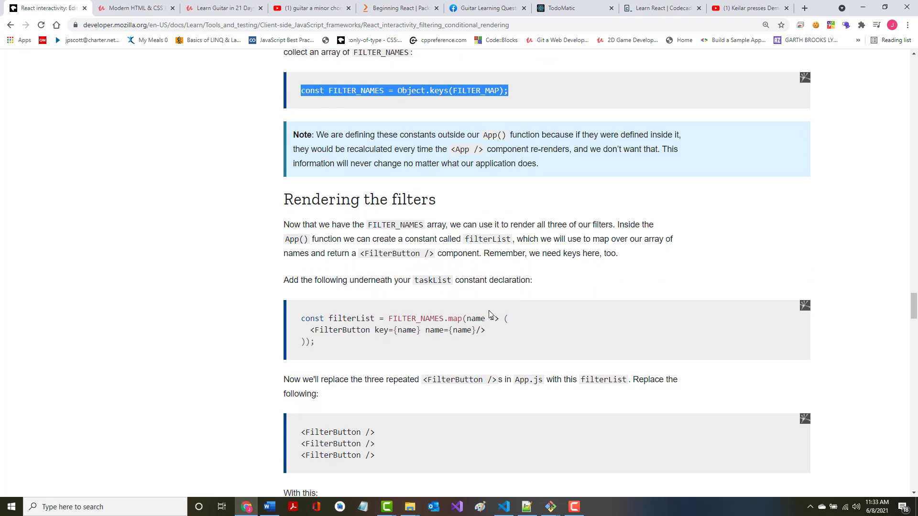
pyautogui.scroll(-3)
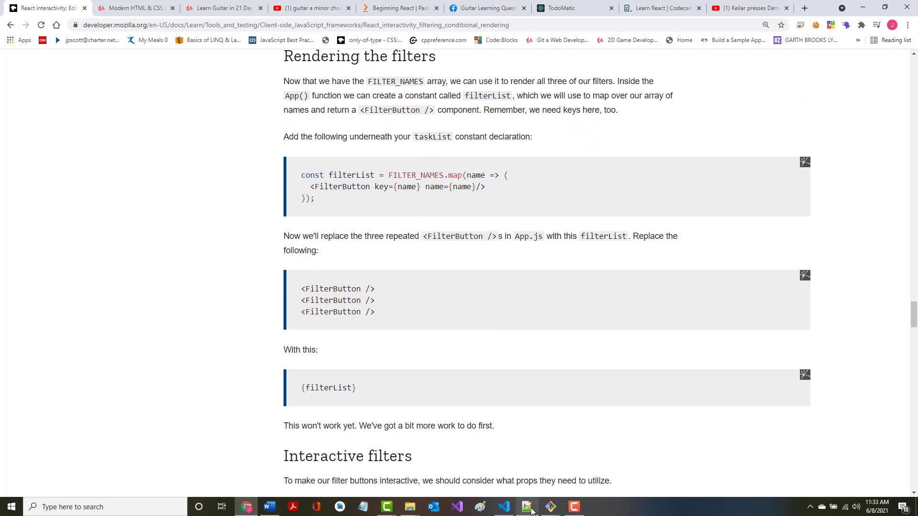
# - Add const FILTER_NAMES = Object.keys(FILTER_MAP); on line 13 of App.js
pyautogui.click(526, 507)
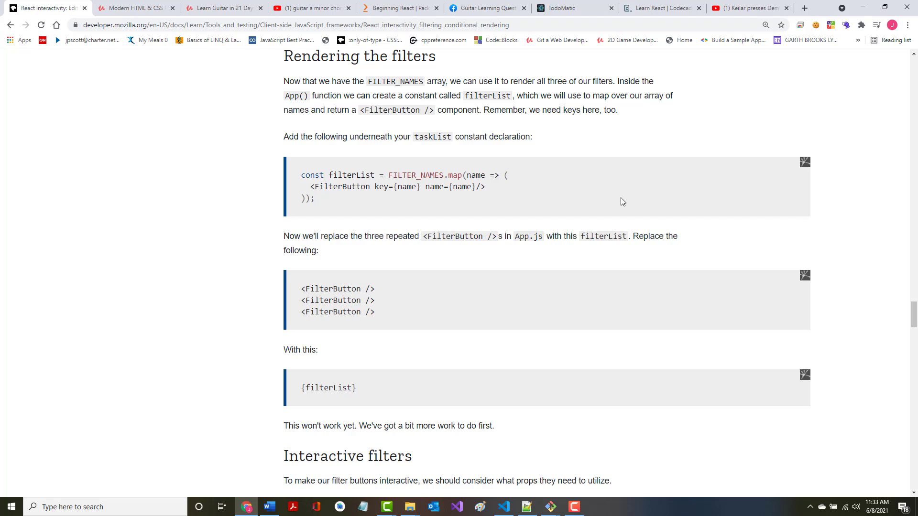
pyautogui.scroll(3)
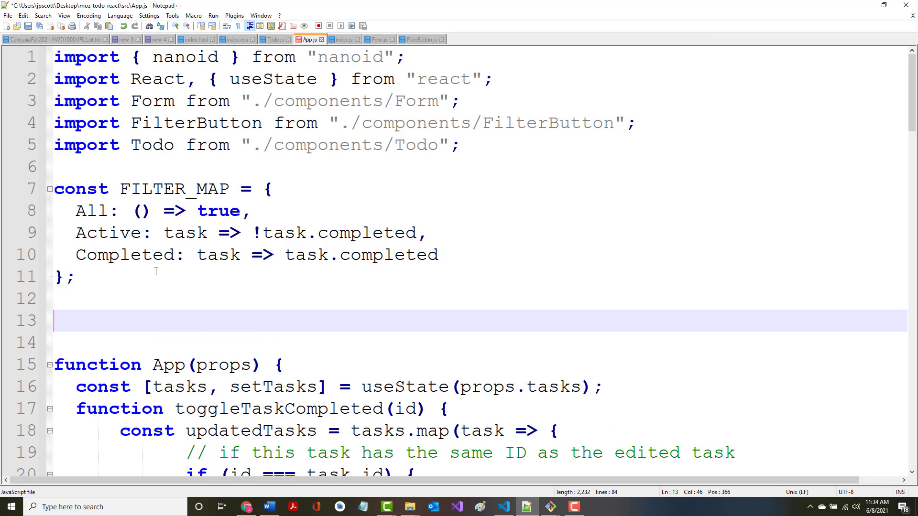
pyautogui.write('const FILTER_NAMES = Object.keys(FILTER_MAP);')
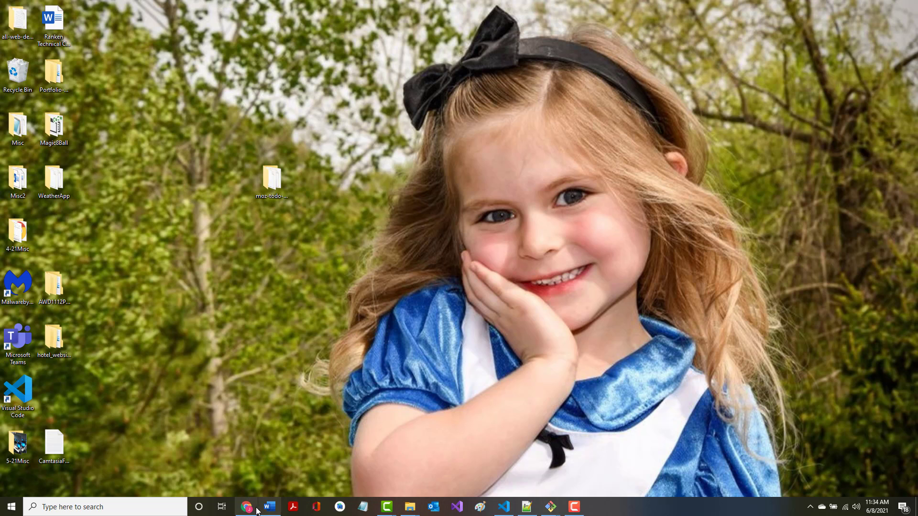
# - Select the three-line filterList mapping snippet on MDN for copying
pyautogui.click(247, 506)
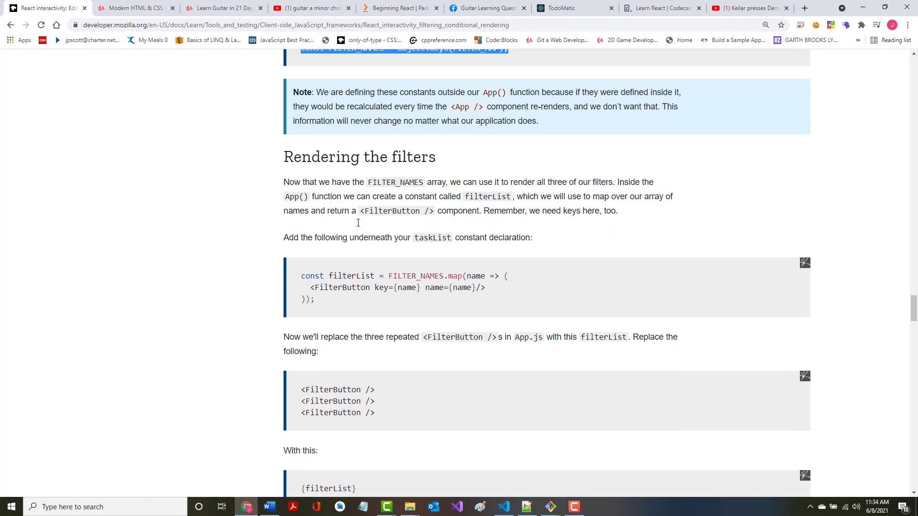
pyautogui.scroll(-3)
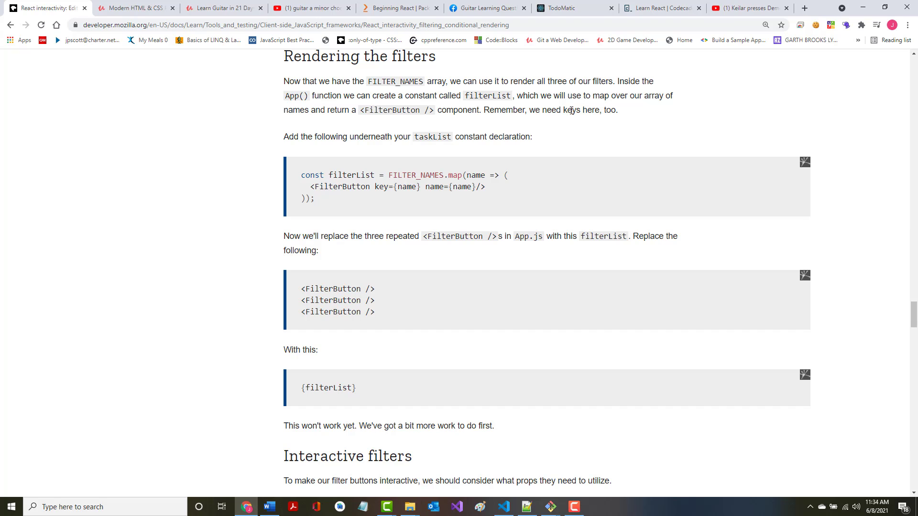
pyautogui.moveTo(388, 139)
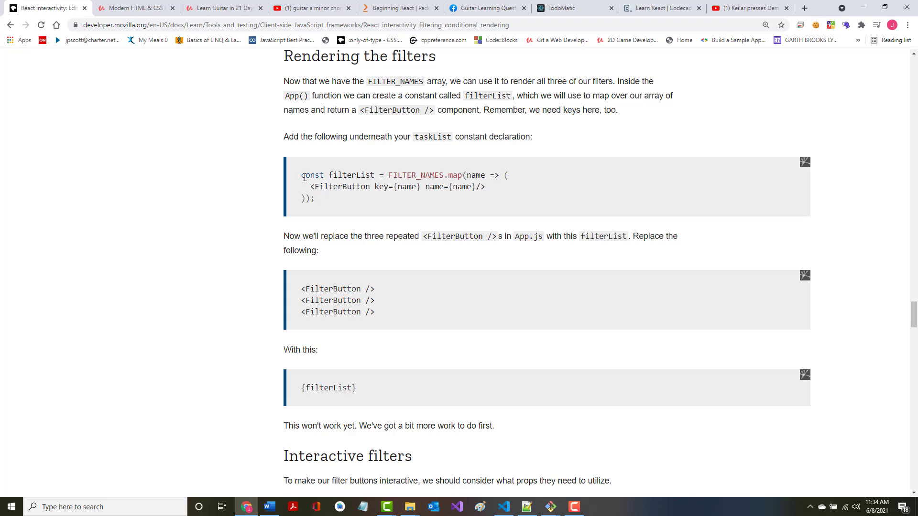
pyautogui.moveTo(301, 174); pyautogui.dragTo(314, 198)
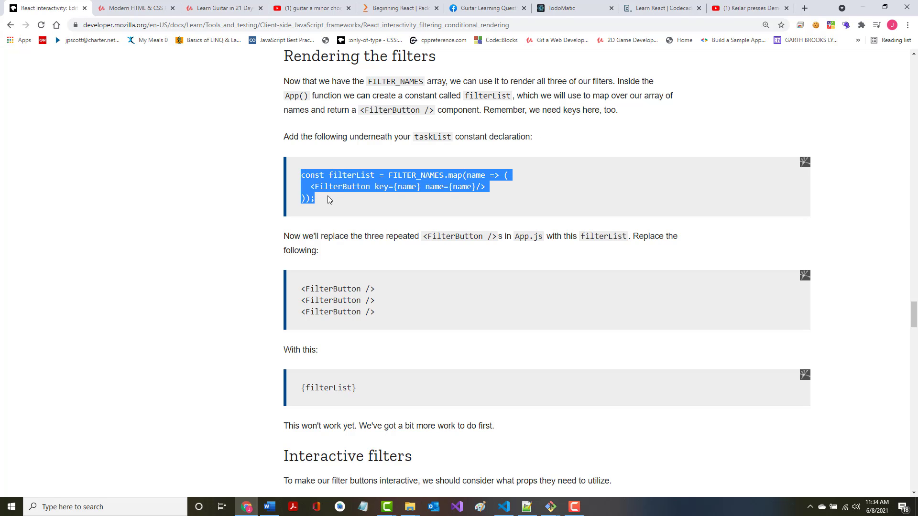
pyautogui.moveTo(676, 90)
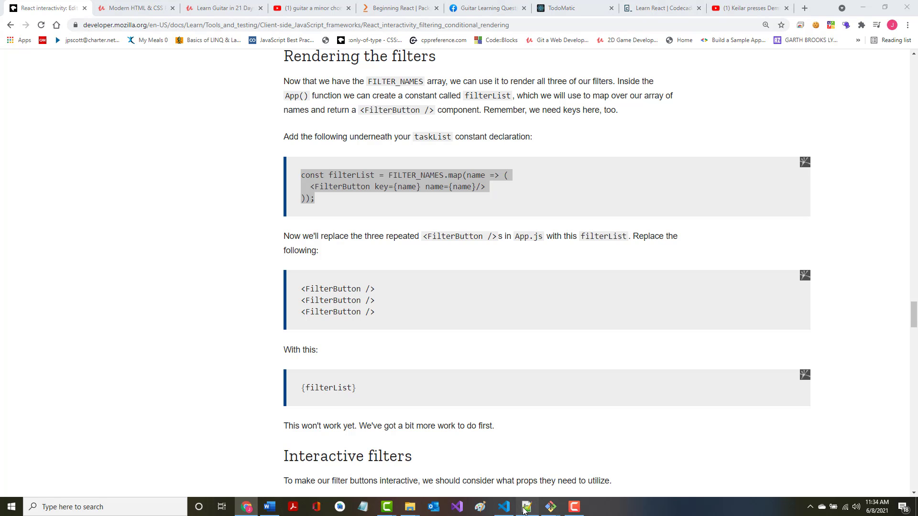
# - Place the filterList constant in App.js right after the taskList declaration
pyautogui.click(524, 507)
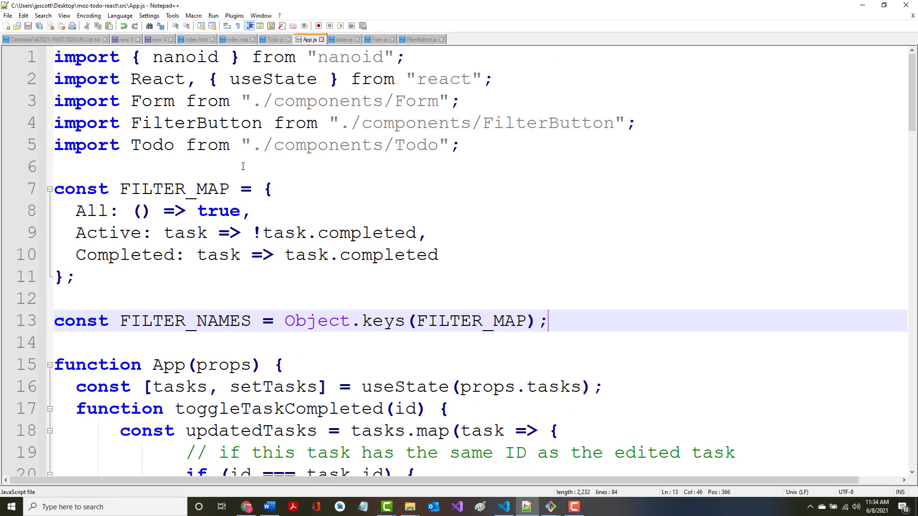
pyautogui.scroll(-3)
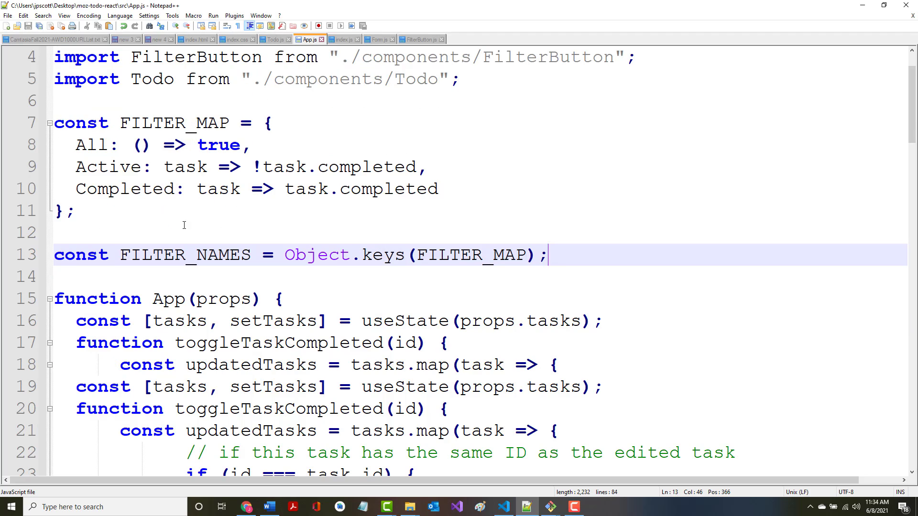
pyautogui.scroll(-3)
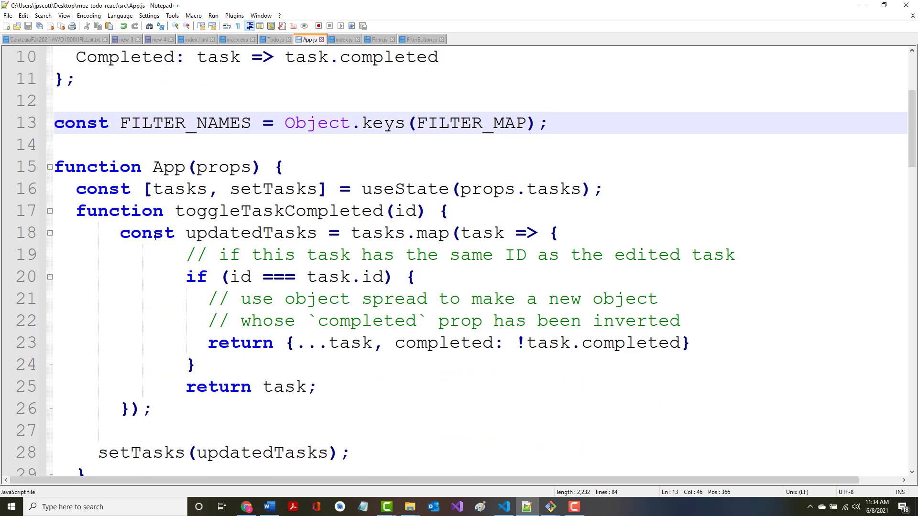
pyautogui.scroll(-3)
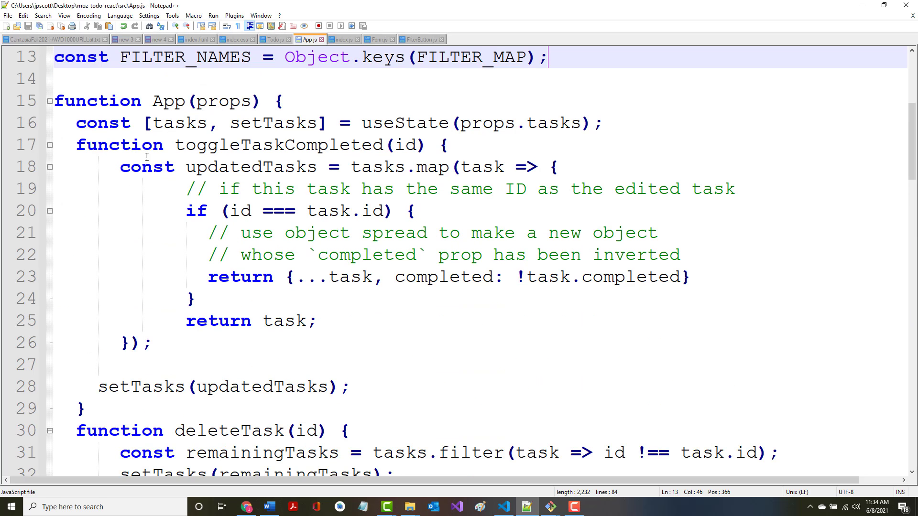
pyautogui.scroll(-3)
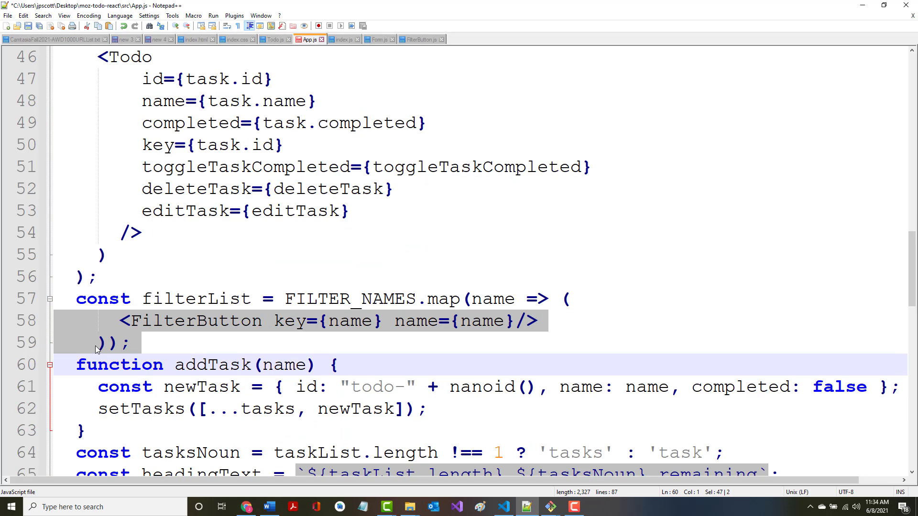
pyautogui.click(101, 342)
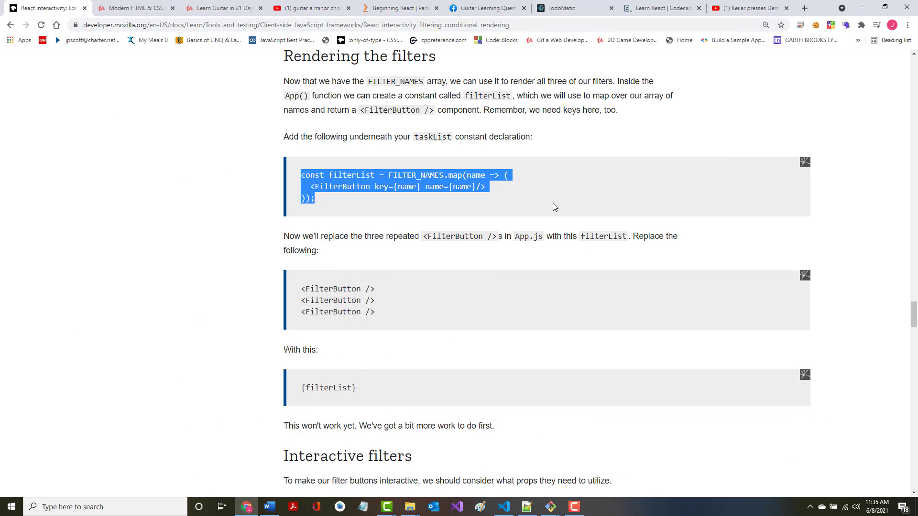
pyautogui.moveTo(368, 257)
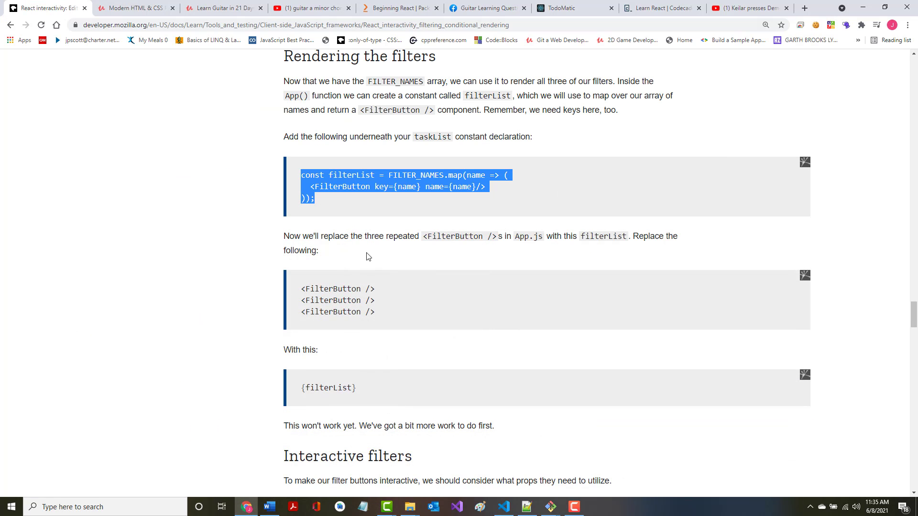
pyautogui.moveTo(561, 239)
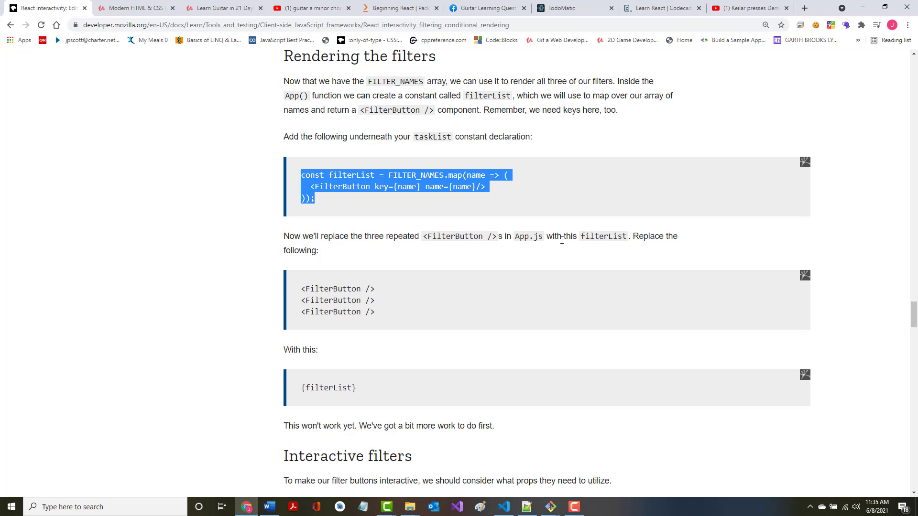
pyautogui.moveTo(293, 304)
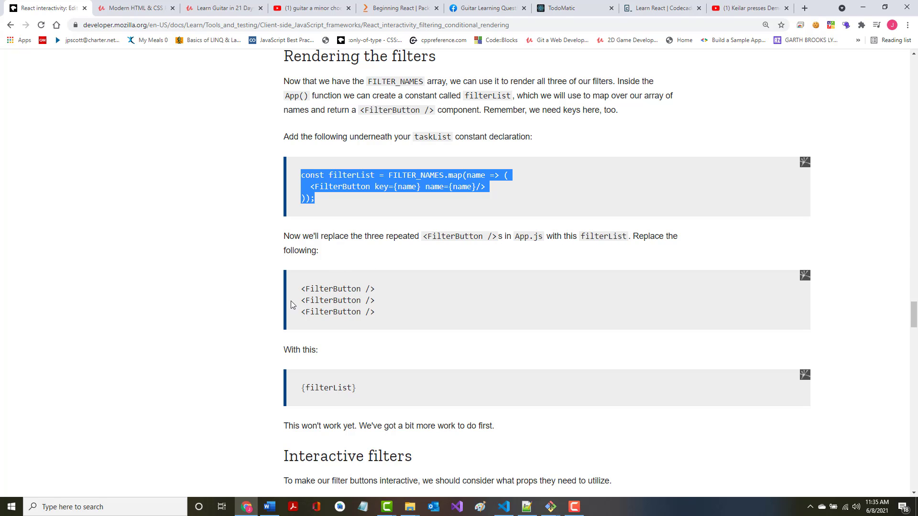
# - Select the {filterList} replacement snippet under 'With this:' on MDN
pyautogui.moveTo(300, 289); pyautogui.dragTo(375, 311)
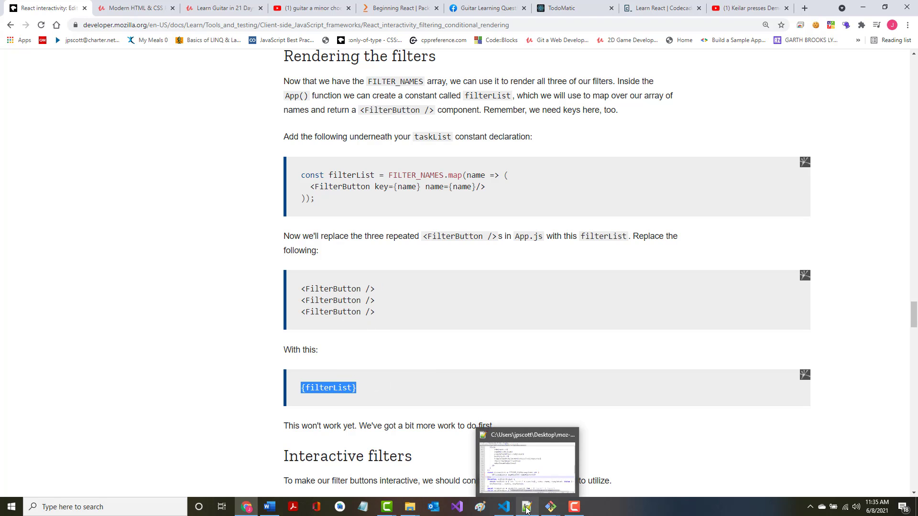
# - Replace the three repeated FilterButton lines in App.js with {filterList}
pyautogui.click(526, 507)
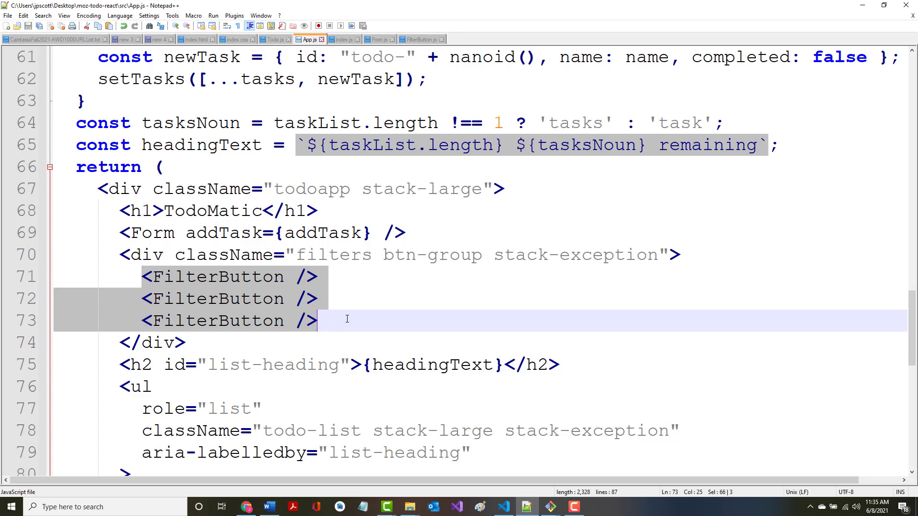
pyautogui.write('{filterList}')
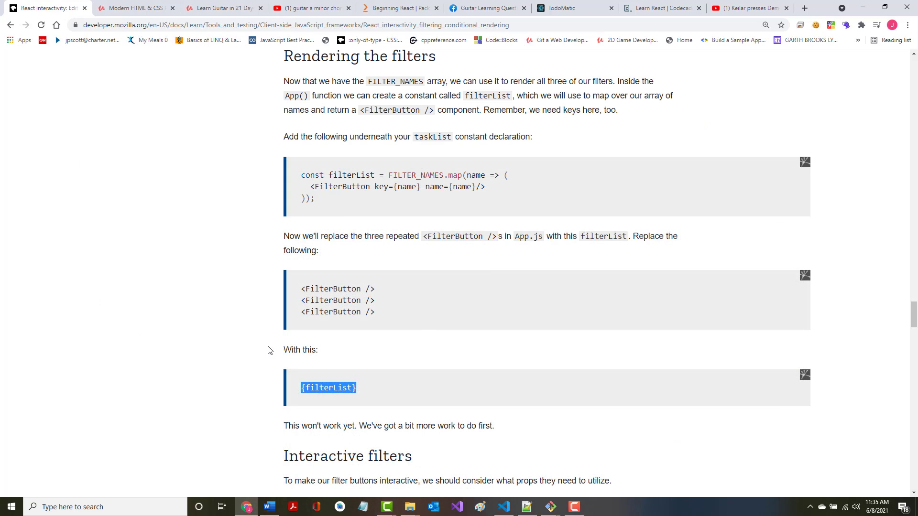
# - Select the updated filterList code passing isPressed and setFilter to each FilterButton
pyautogui.scroll(-3)
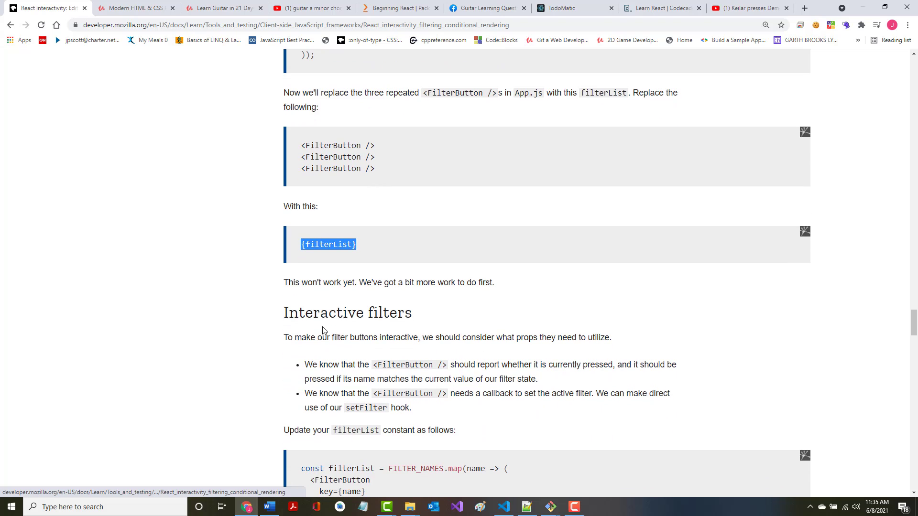
pyautogui.scroll(-3)
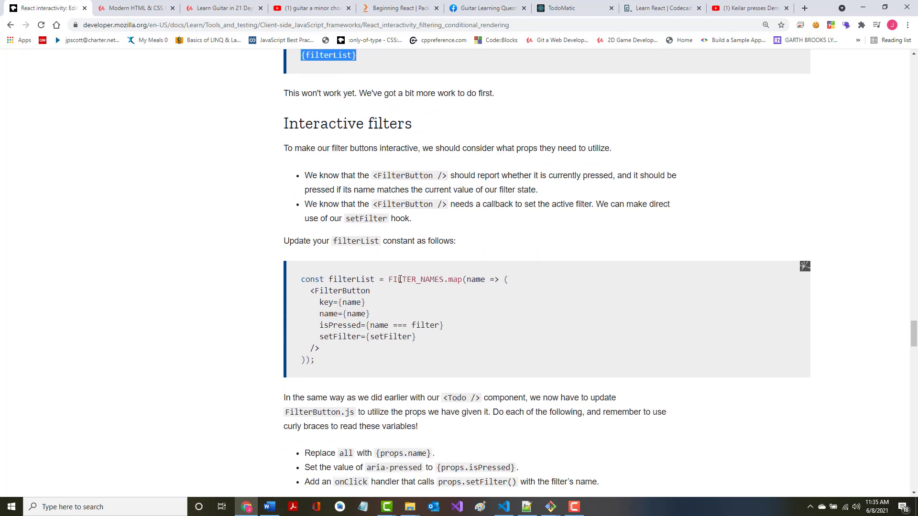
pyautogui.scroll(-3)
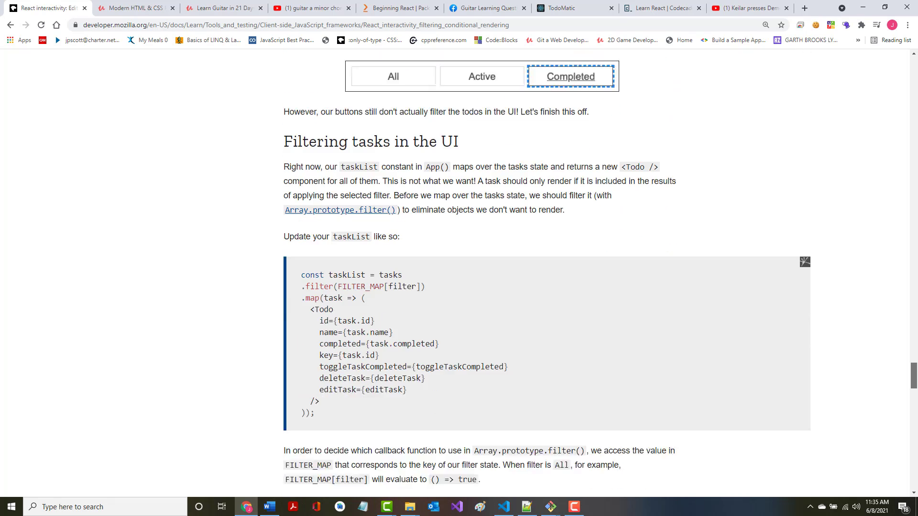
pyautogui.scroll(-3)
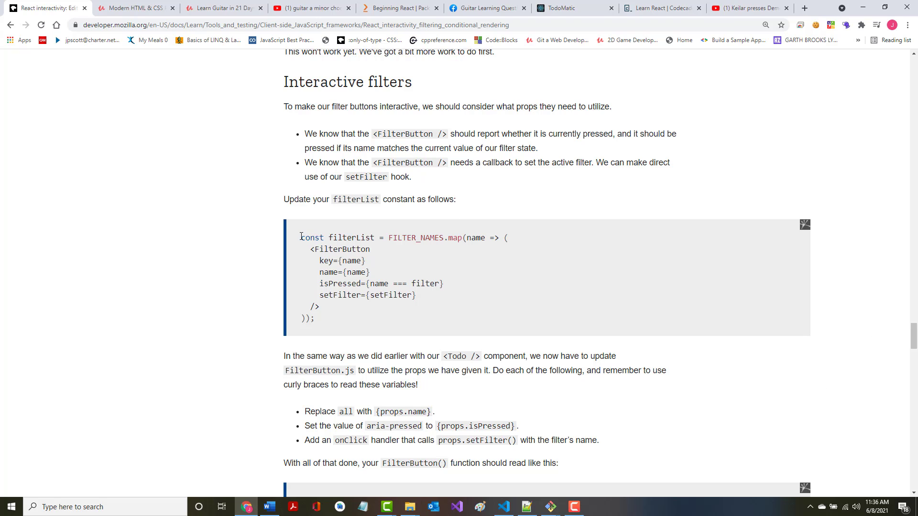
pyautogui.moveTo(299, 237); pyautogui.dragTo(315, 318)
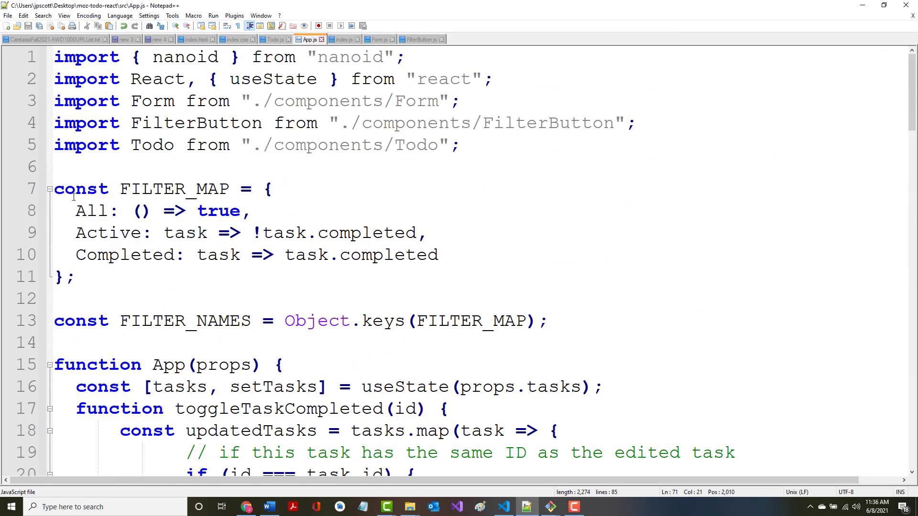
# - Scroll App.js down to the App() function's tasks state below FILTER_NAMES
pyautogui.scroll(-3)
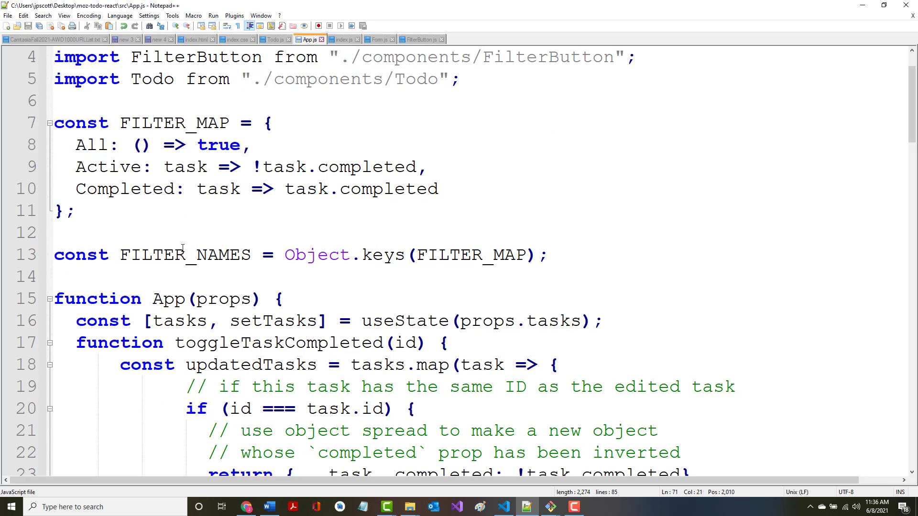
pyautogui.moveTo(399, 233)
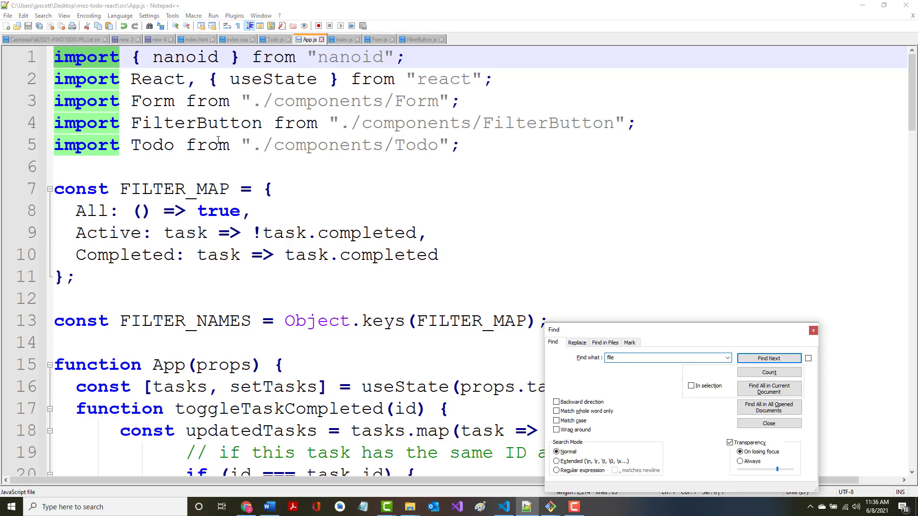
# - Find the filterList definition in App.js by searching for 'filterList'
pyautogui.write('filterList')
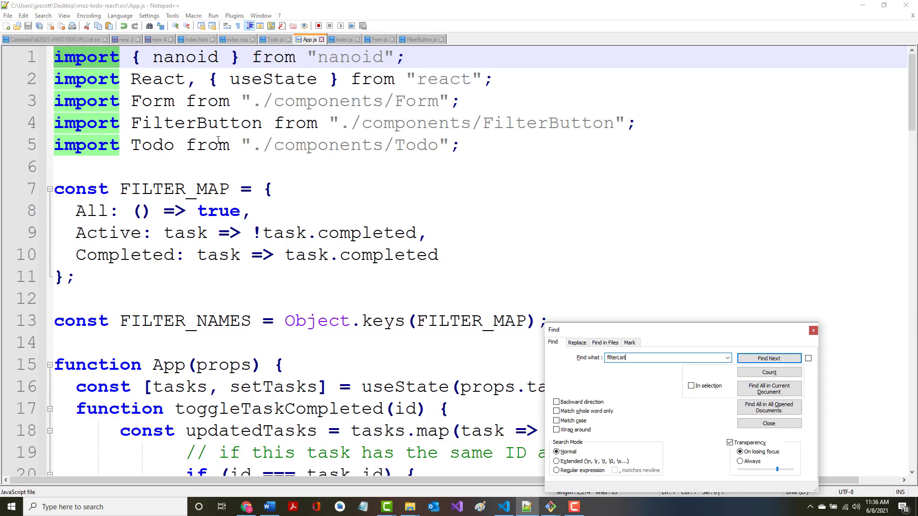
pyautogui.click(769, 358)
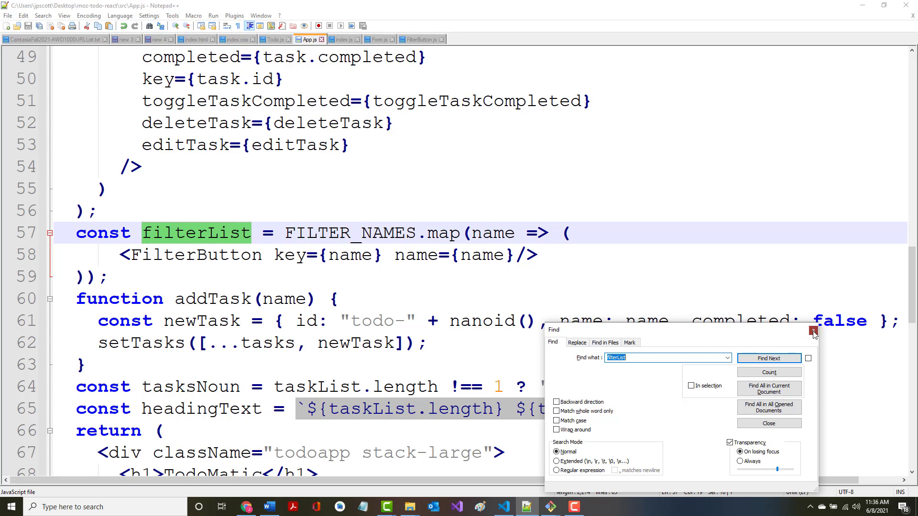
pyautogui.click(813, 330)
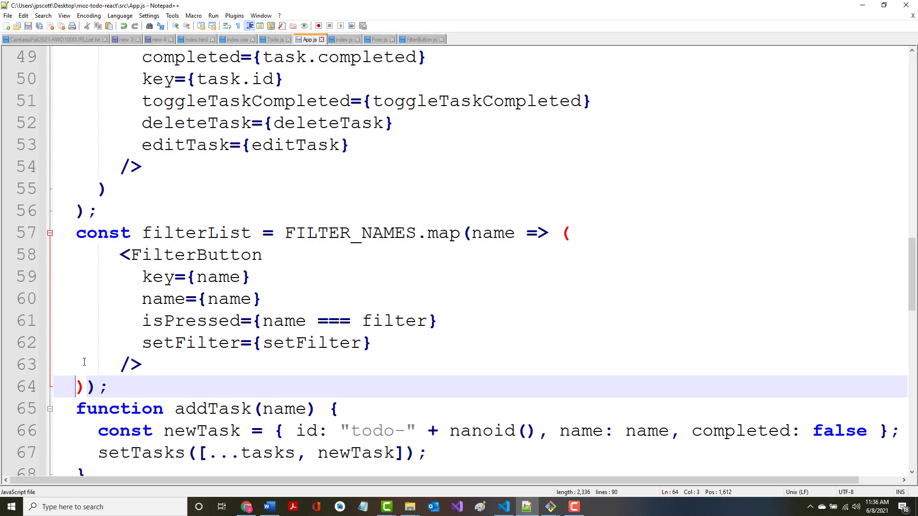
pyautogui.moveTo(518, 262)
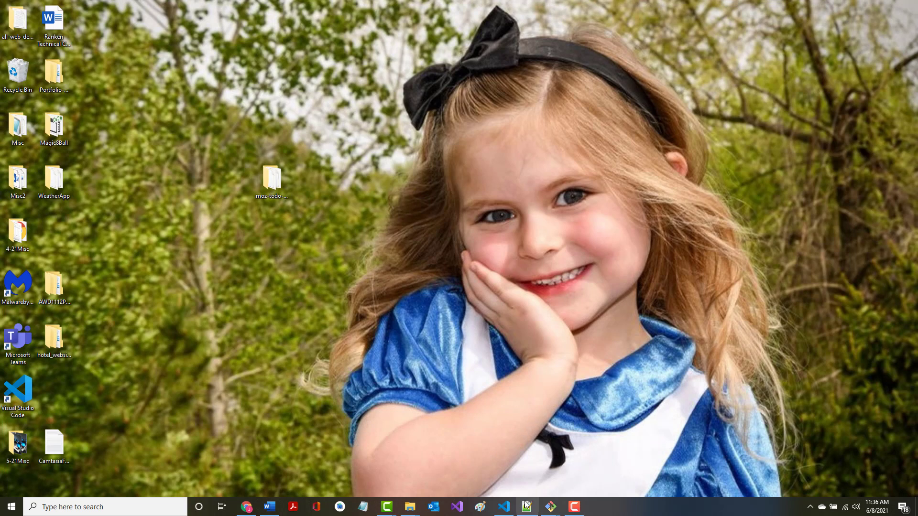
# - Select the finished FilterButton() function code and continue to 'Filtering tasks in the UI'
pyautogui.click(526, 507)
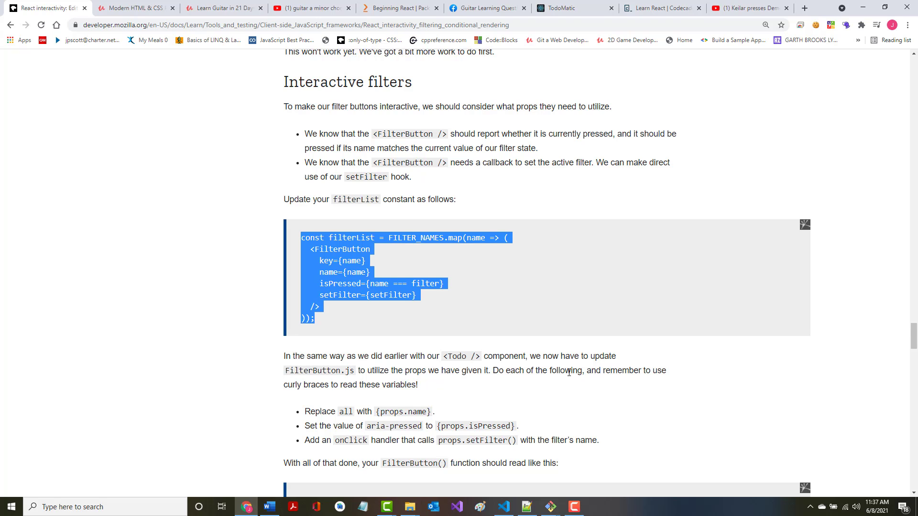
pyautogui.moveTo(590, 381)
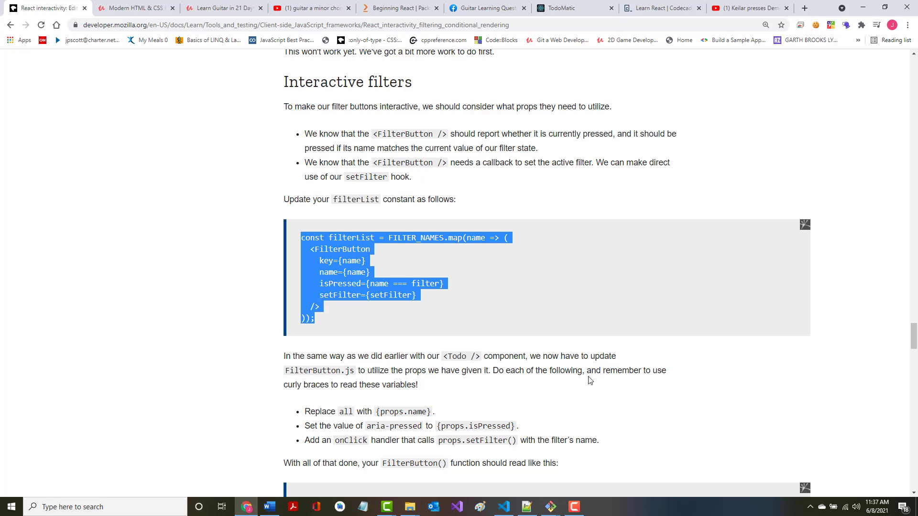
pyautogui.moveTo(467, 393)
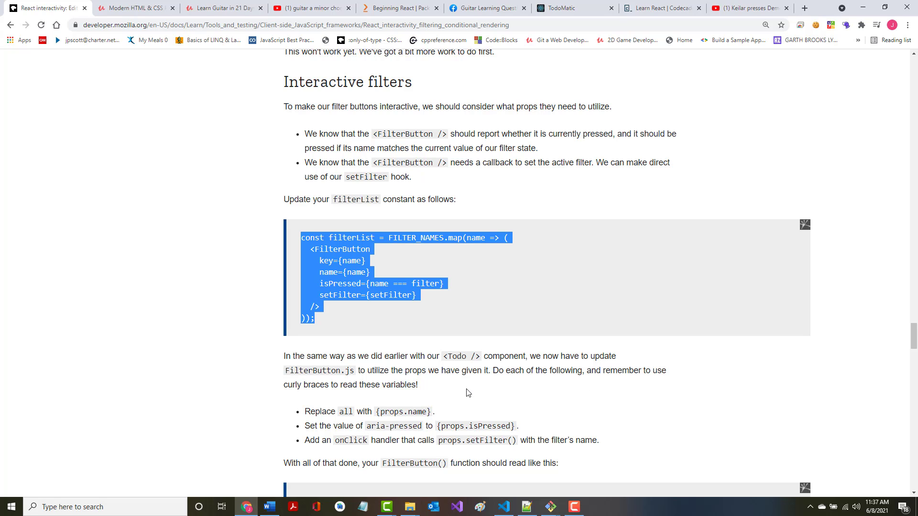
pyautogui.moveTo(438, 386)
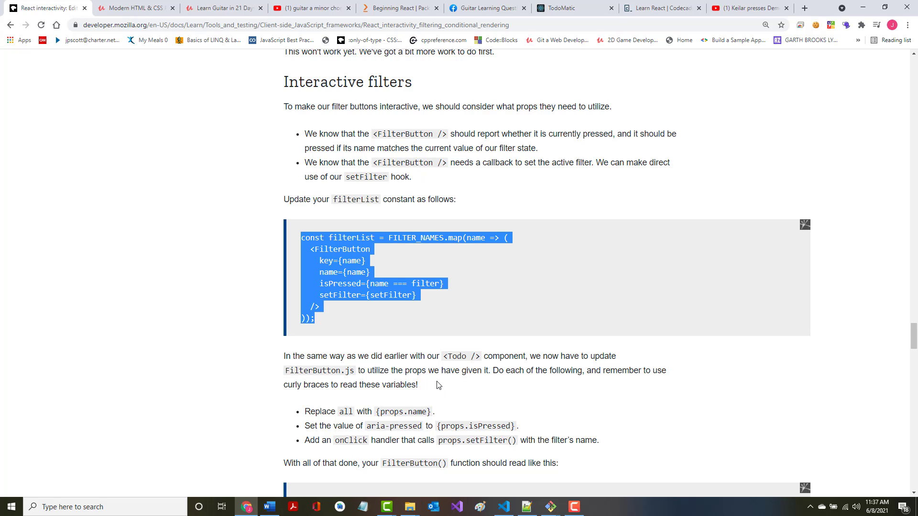
pyautogui.scroll(-3)
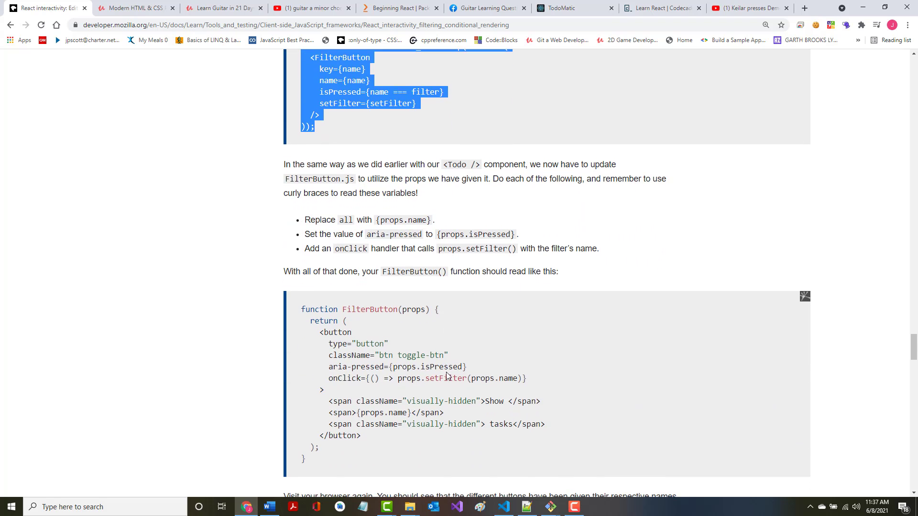
pyautogui.scroll(-3)
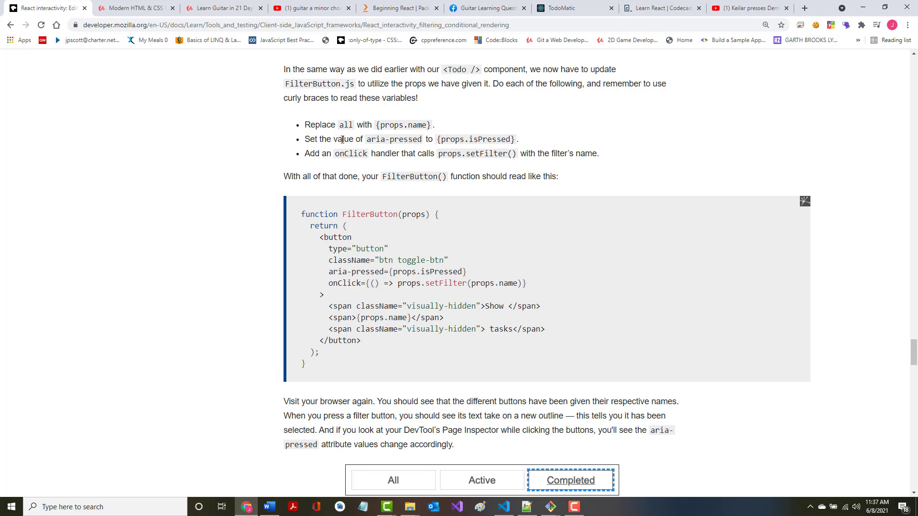
pyautogui.moveTo(358, 150)
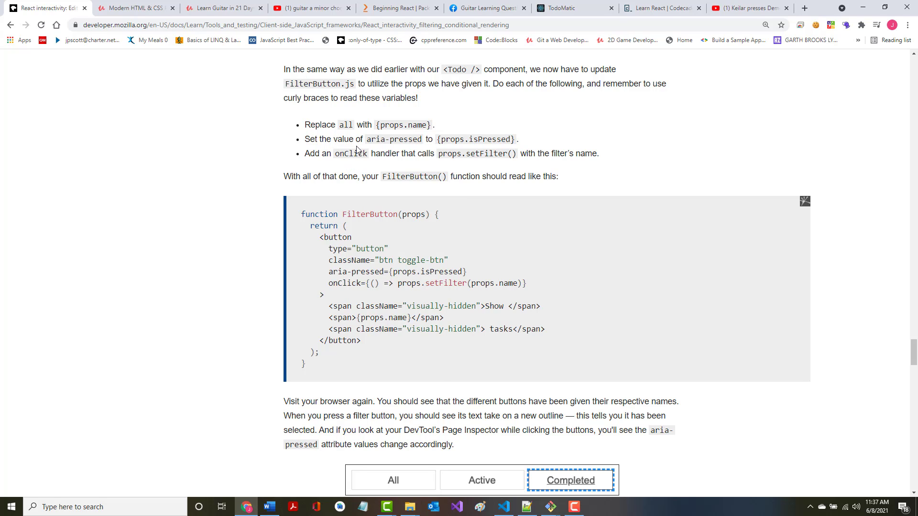
pyautogui.moveTo(379, 150)
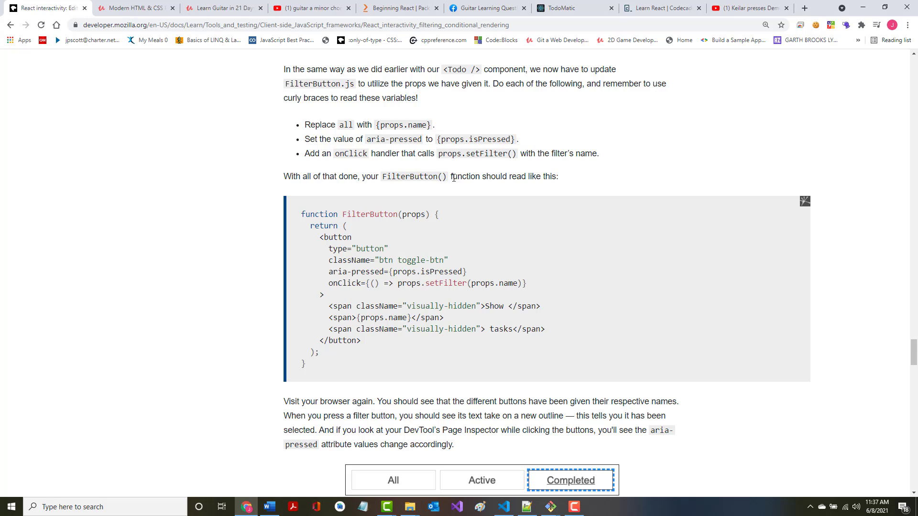
pyautogui.moveTo(298, 214)
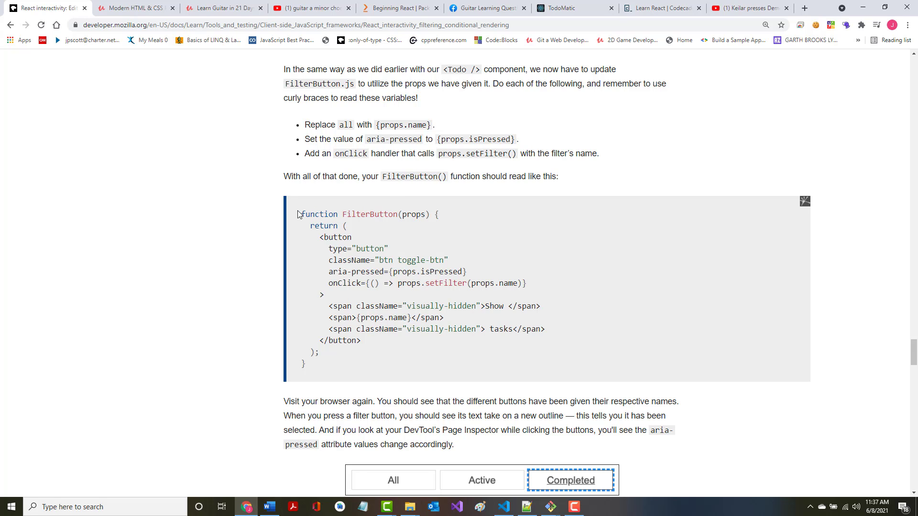
pyautogui.moveTo(297, 213); pyautogui.dragTo(303, 363)
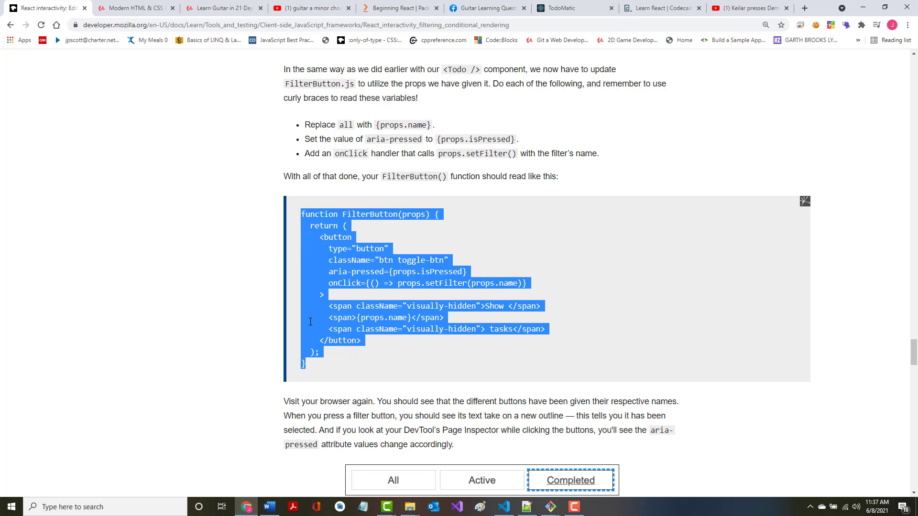
pyautogui.scroll(-3)
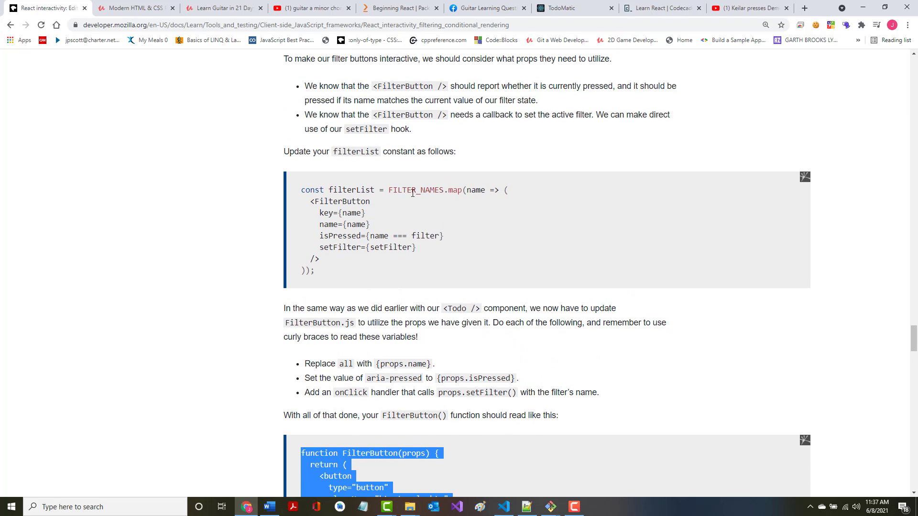
pyautogui.scroll(-3)
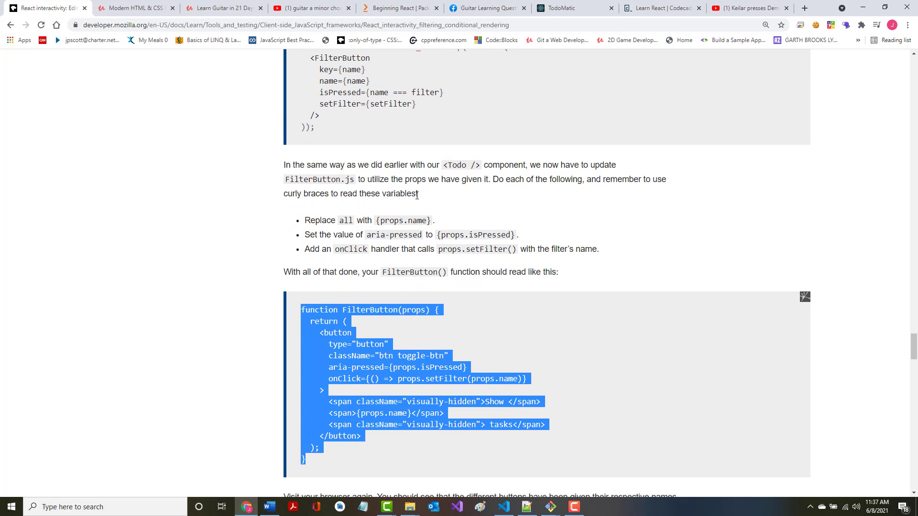
pyautogui.scroll(-3)
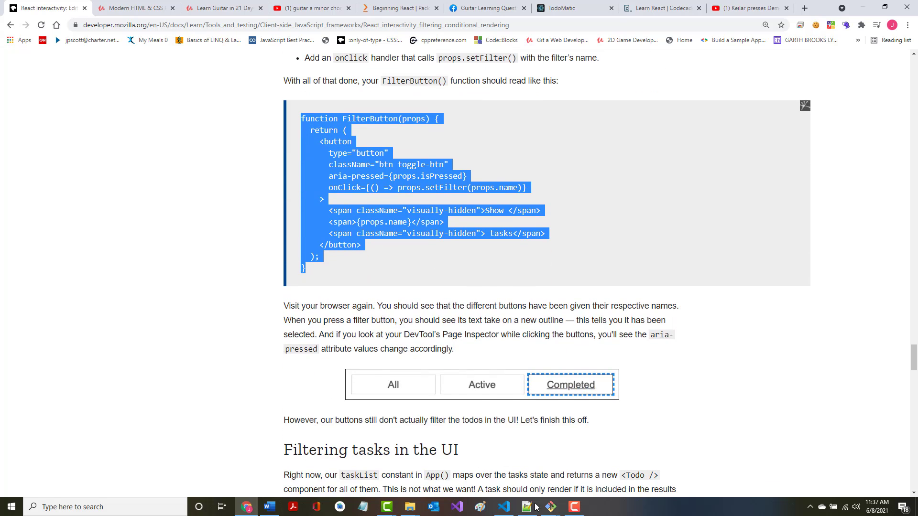
# - Select the old hard-coded function in FilterButton.js for replacement
pyautogui.click(526, 507)
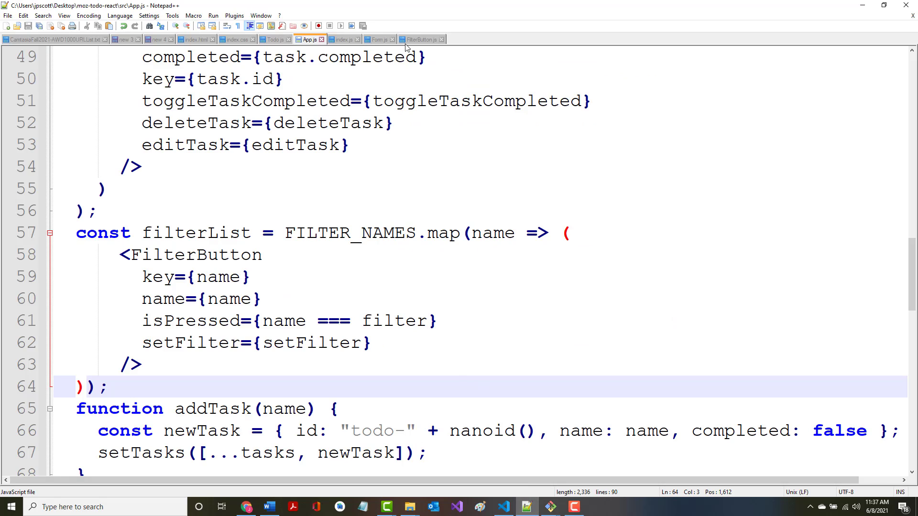
pyautogui.click(419, 40)
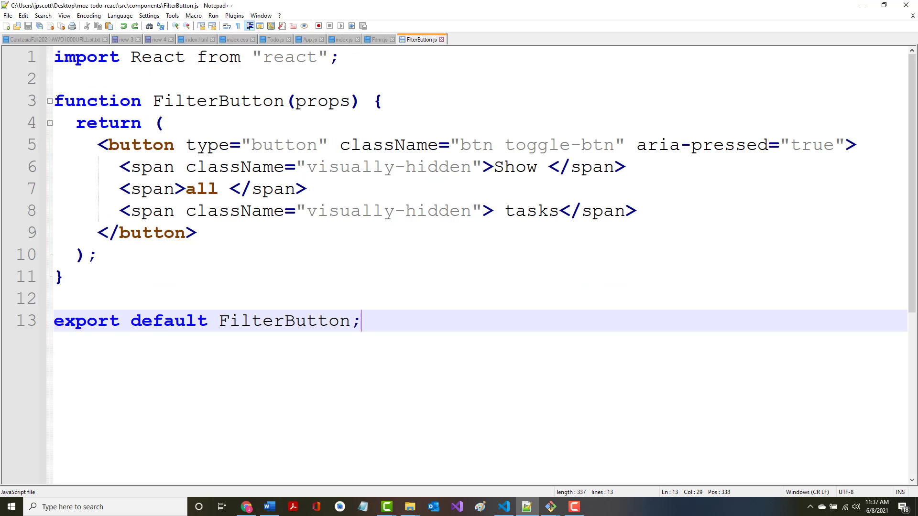
pyautogui.moveTo(53, 101); pyautogui.dragTo(133, 280)
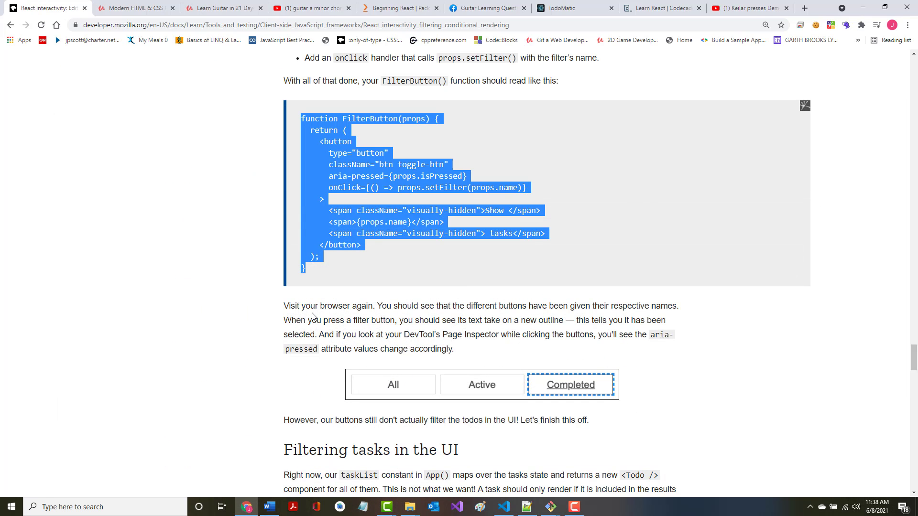
pyautogui.moveTo(448, 319)
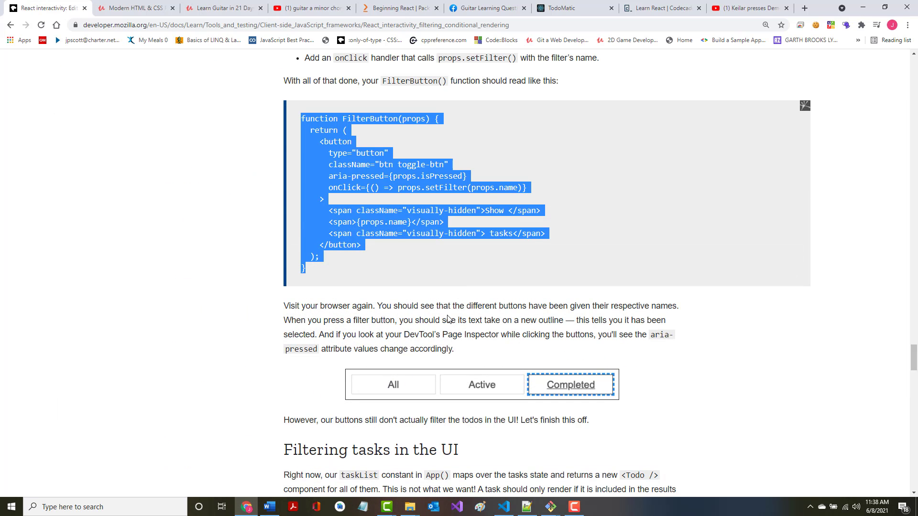
# - Scroll past the filter button screenshot to the 'Filtering tasks in the UI' heading
pyautogui.scroll(-3)
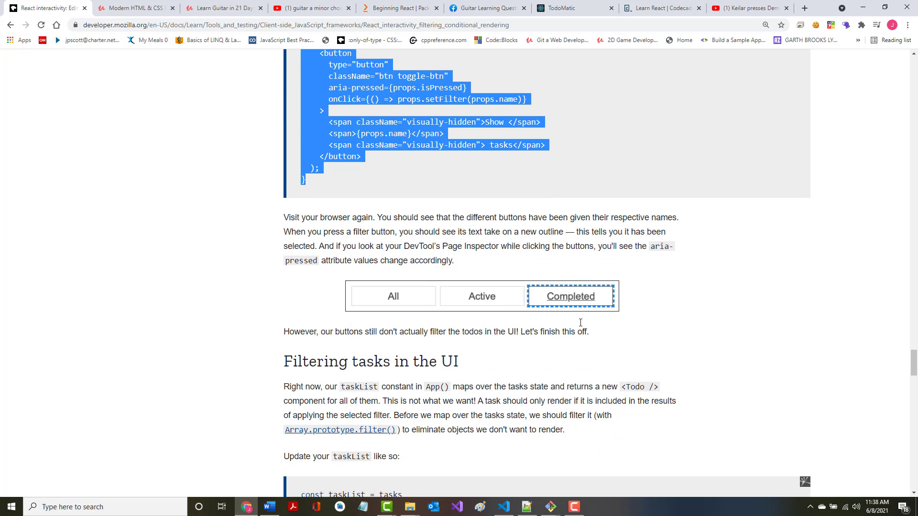
pyautogui.scroll(-3)
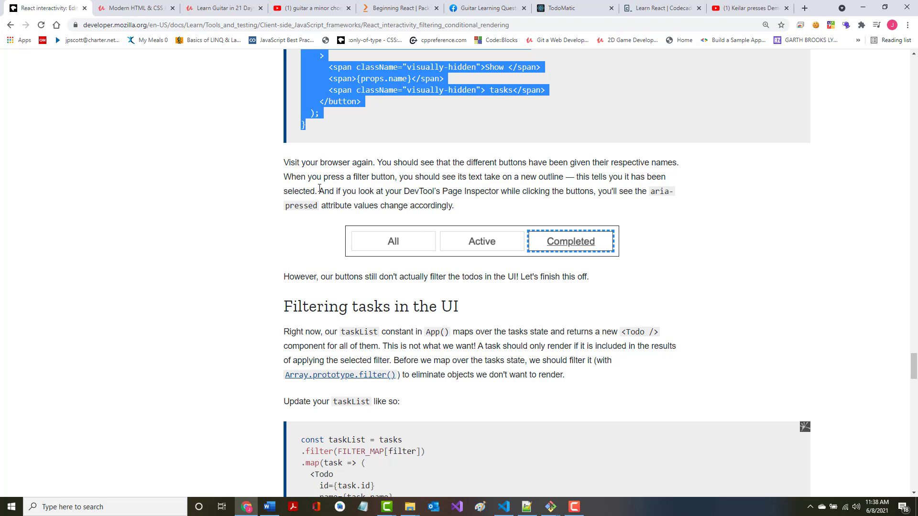
pyautogui.moveTo(381, 193)
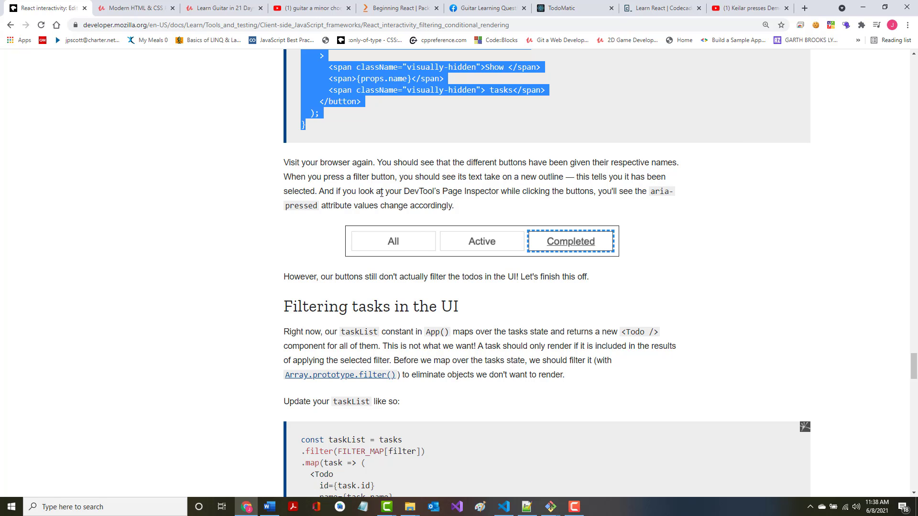
pyautogui.moveTo(661, 201)
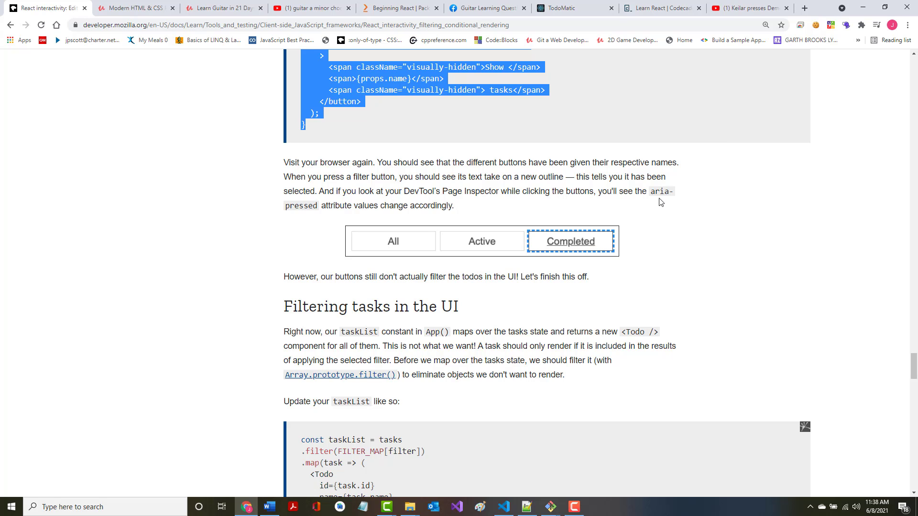
pyautogui.moveTo(442, 228)
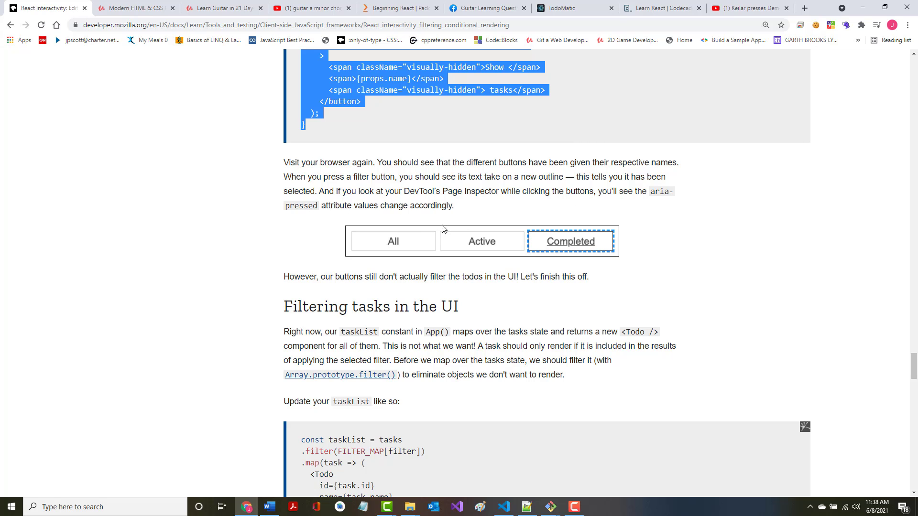
pyautogui.scroll(-3)
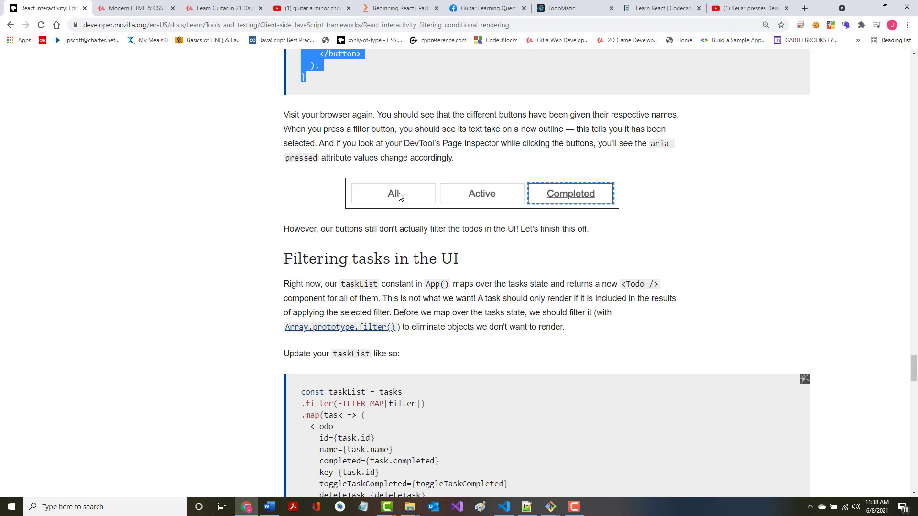
pyautogui.moveTo(379, 192)
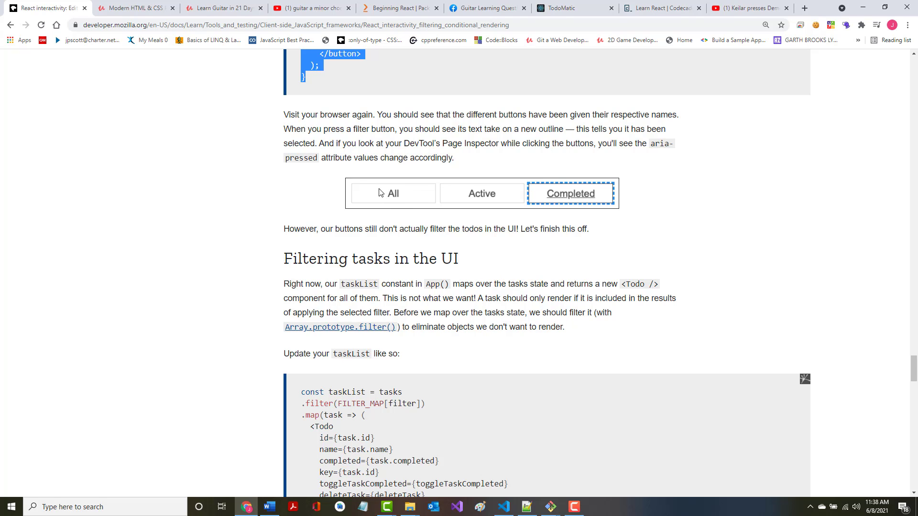
pyautogui.click(560, 8)
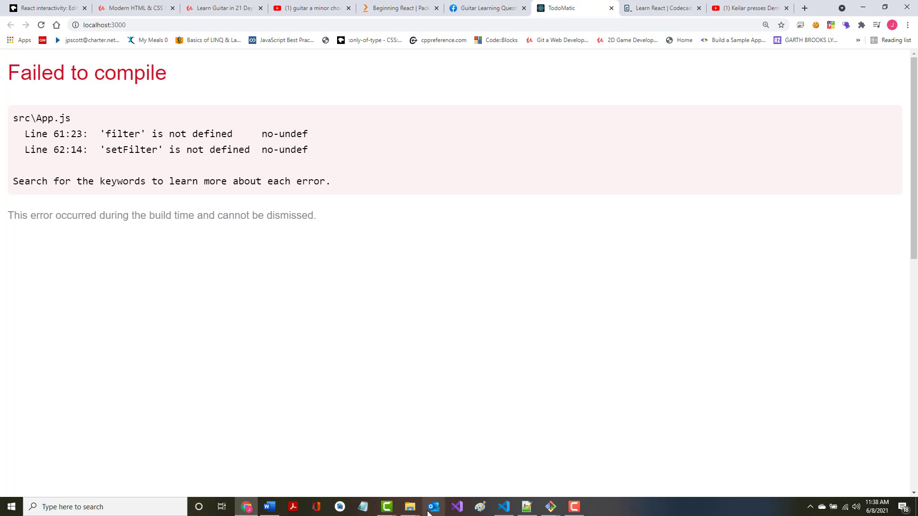
# - Return to Notepad++ and bring App.js to the front after the compile errors
pyautogui.click(525, 507)
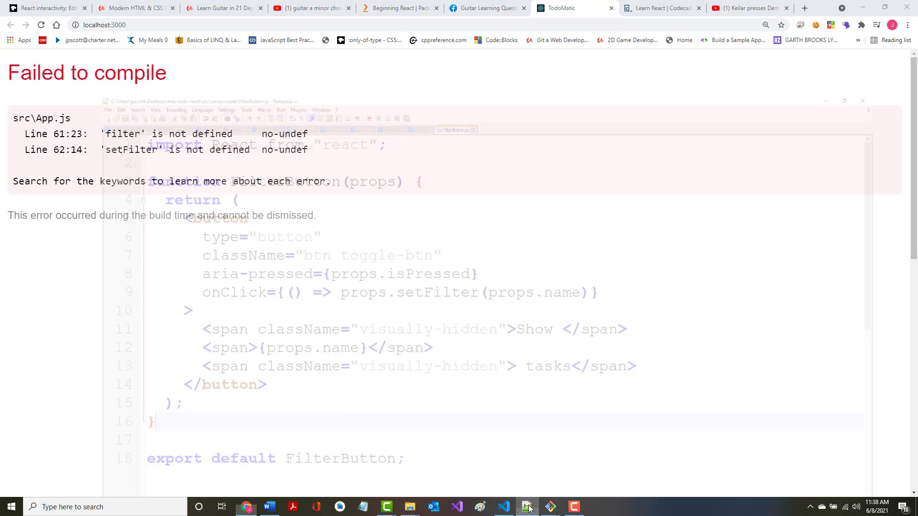
pyautogui.click(525, 507)
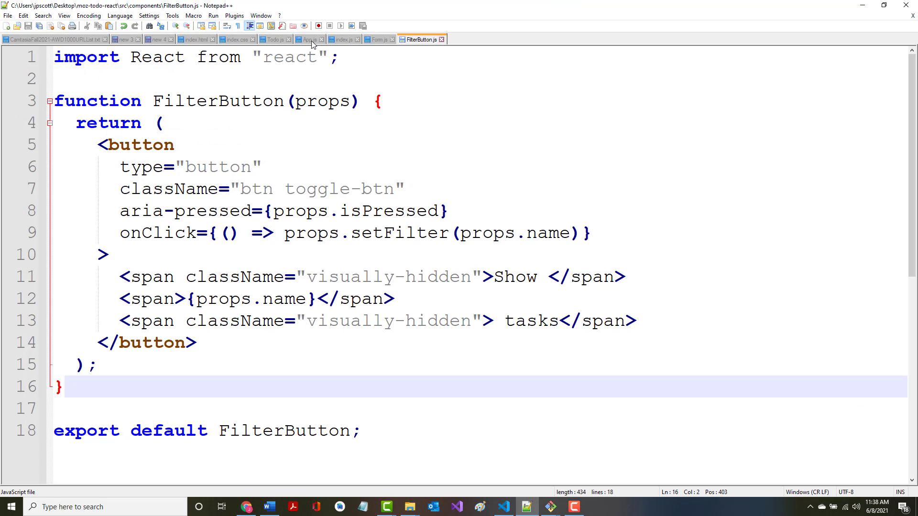
pyautogui.click(309, 39)
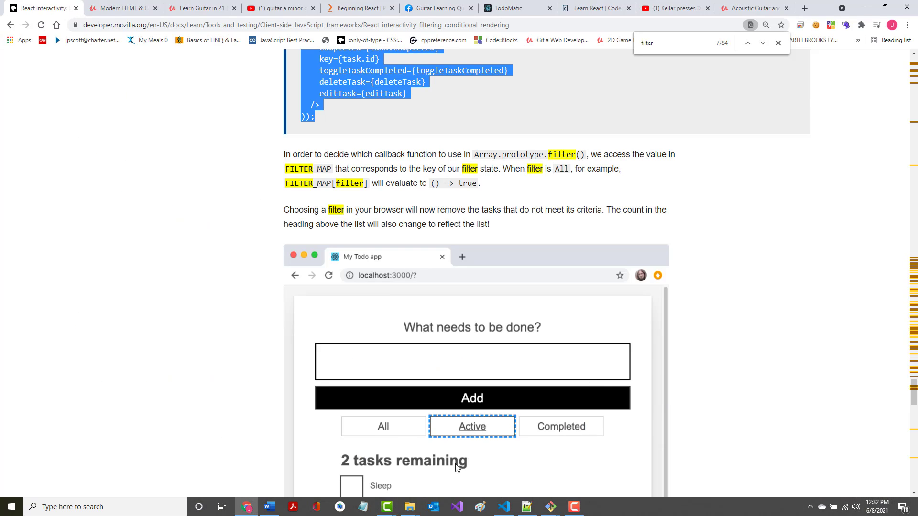
pyautogui.moveTo(357, 498)
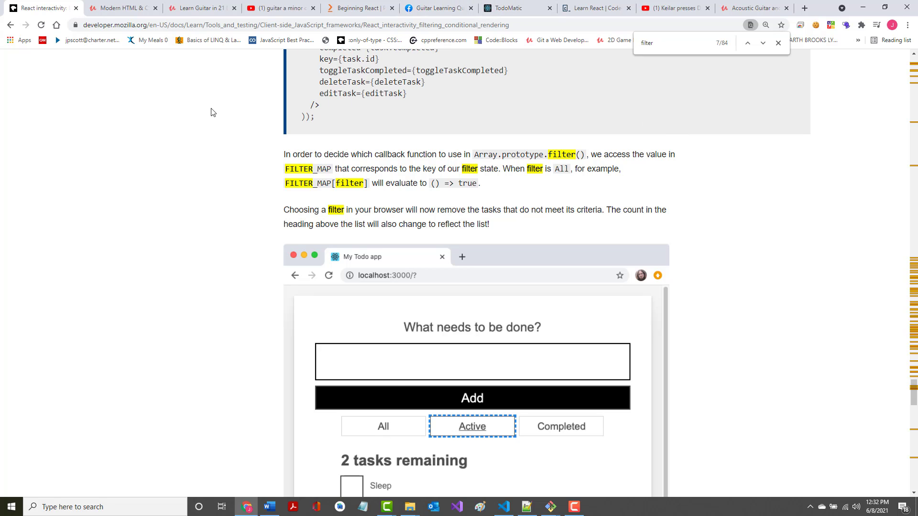
pyautogui.moveTo(525, 507)
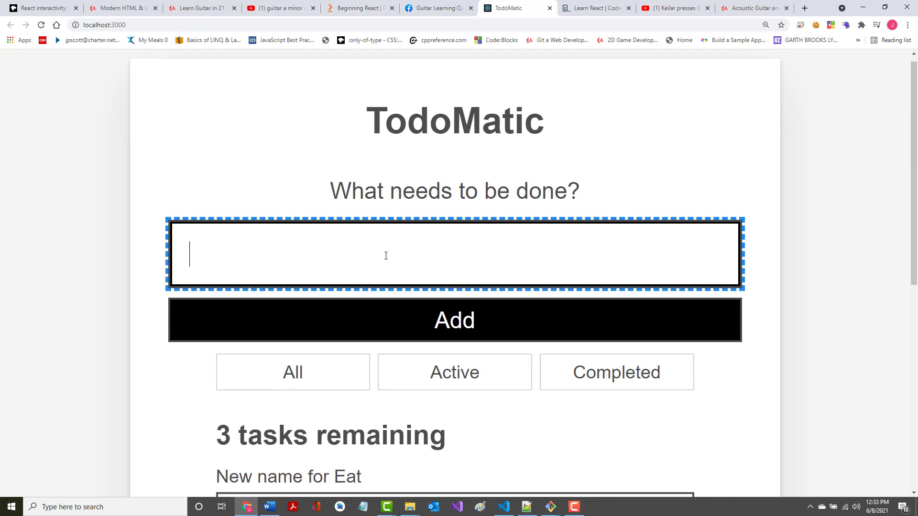
# - Add the task 'A new task' and mark it as done
pyautogui.write('A new tas')
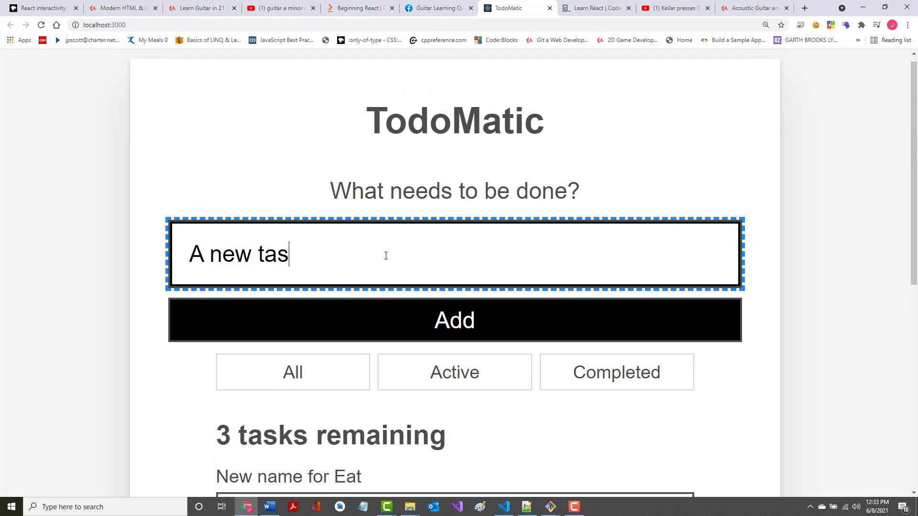
pyautogui.click(454, 320)
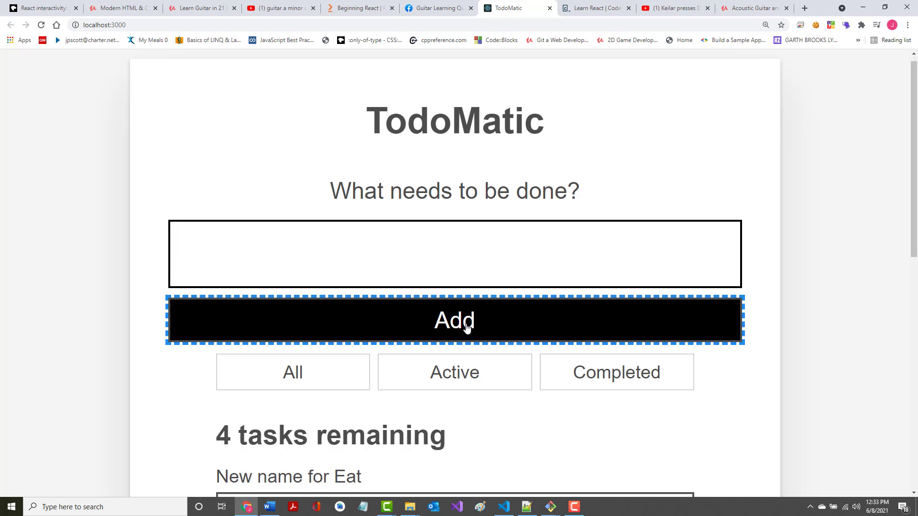
pyautogui.scroll(-3)
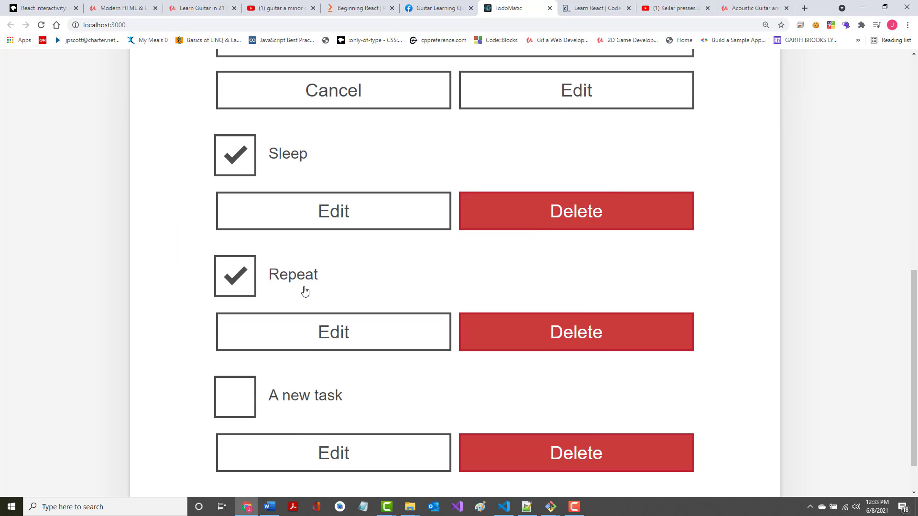
pyautogui.click(235, 396)
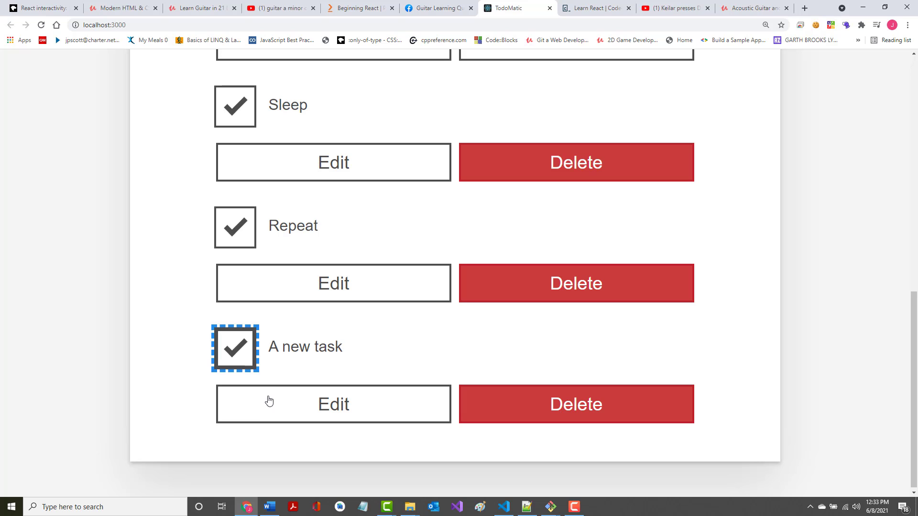
# - Rename the task to 'Really a new task' and save it
pyautogui.click(333, 403)
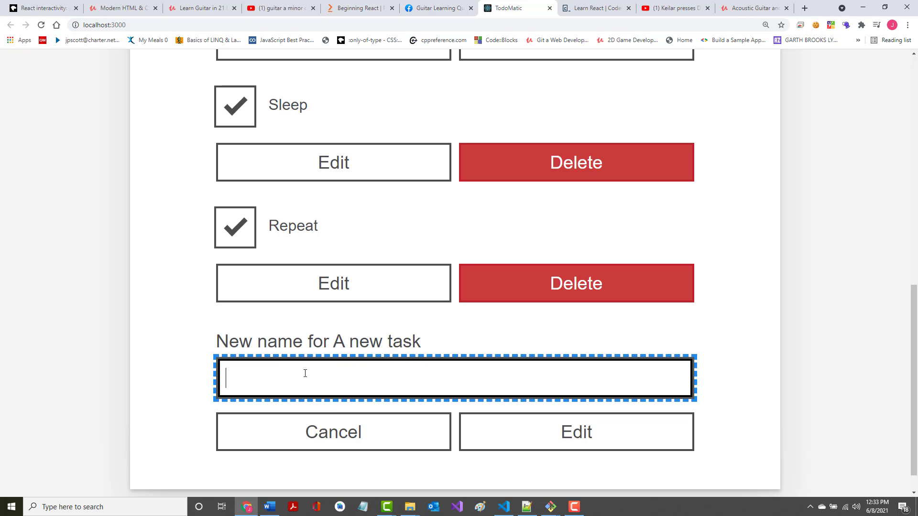
pyautogui.write('Really a new')
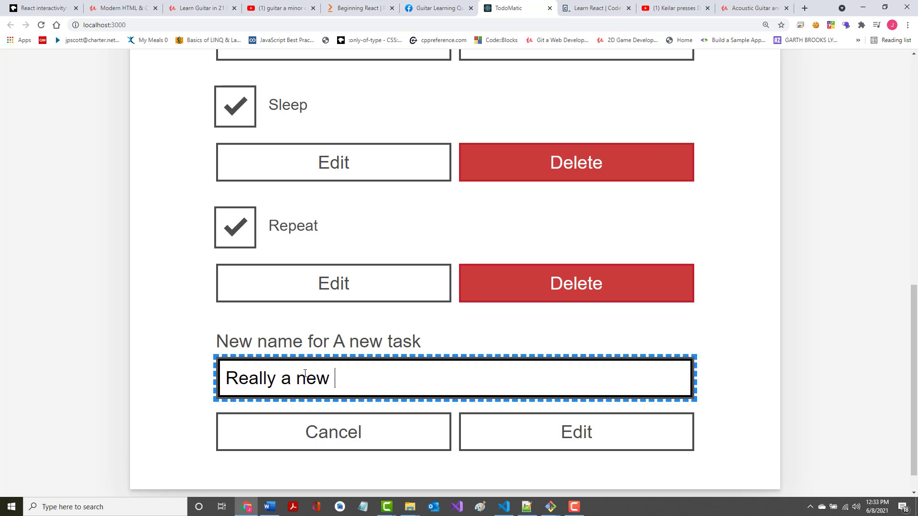
pyautogui.click(575, 431)
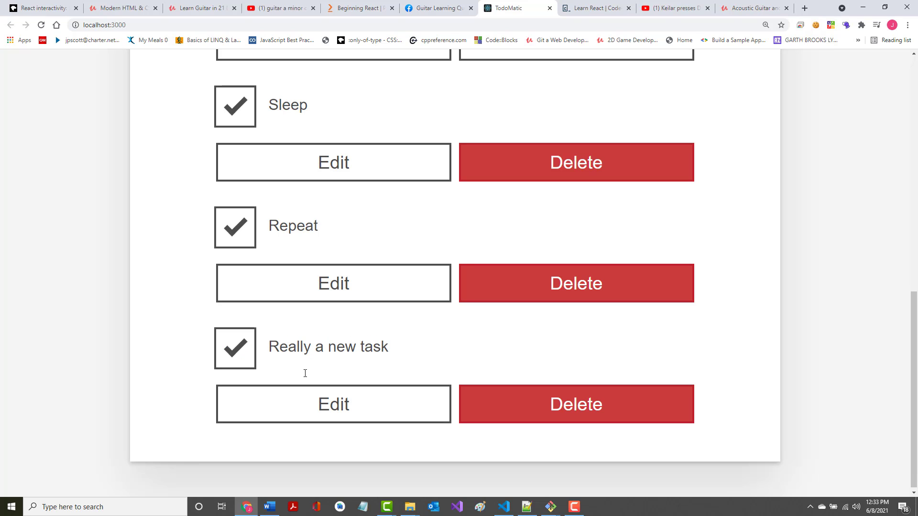
pyautogui.click(235, 348)
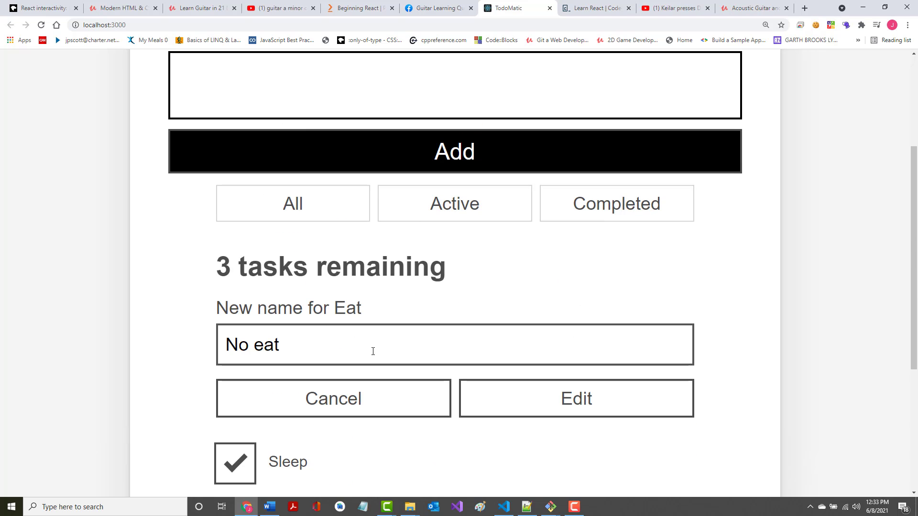
# - Try the Completed filter button twice to show only completed tasks
pyautogui.scroll(-3)
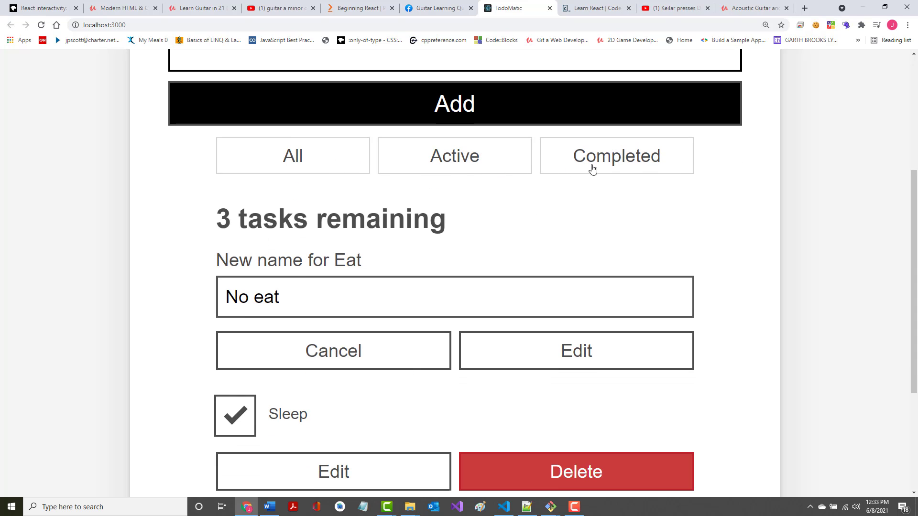
pyautogui.click(616, 156)
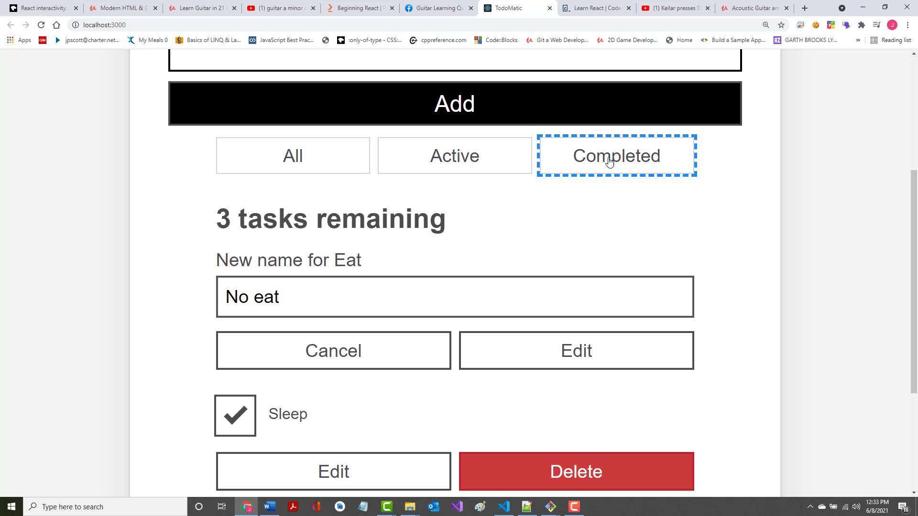
pyautogui.click(615, 156)
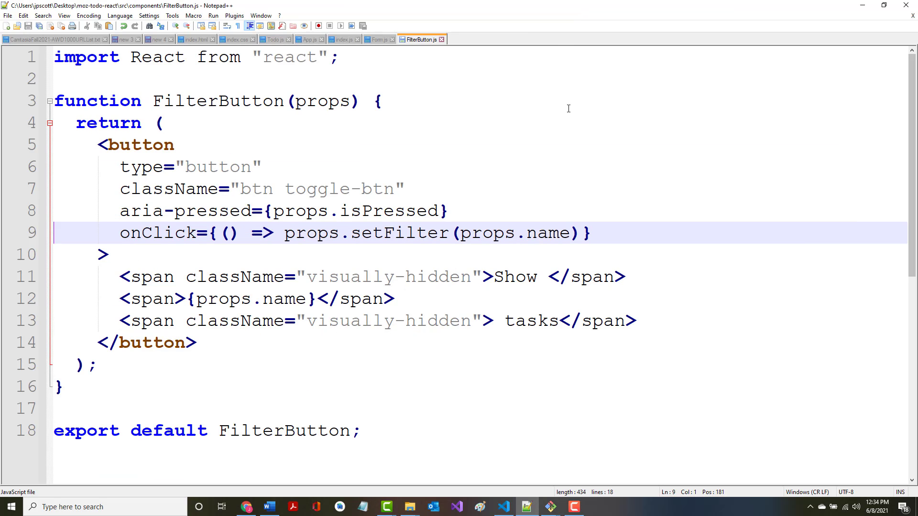
# - Select setFilter in the onClick handler of FilterButton.js
pyautogui.click(121, 233)
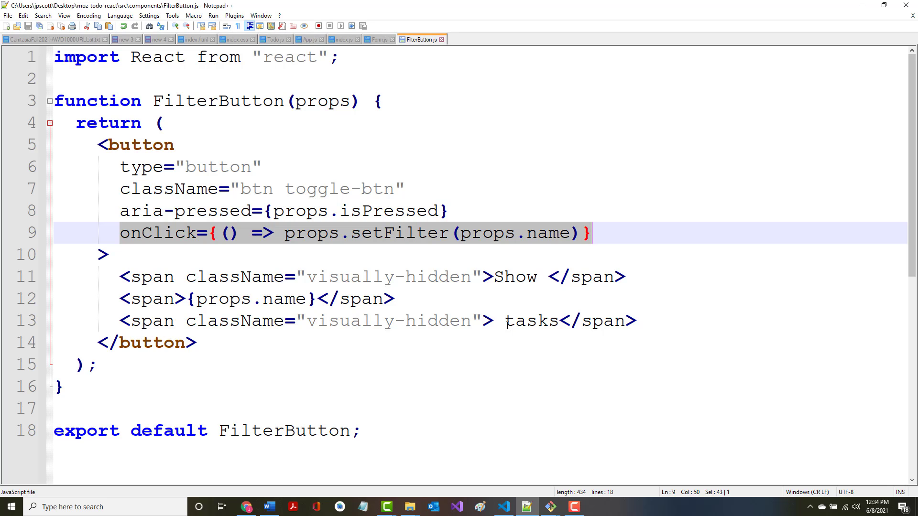
pyautogui.moveTo(376, 235)
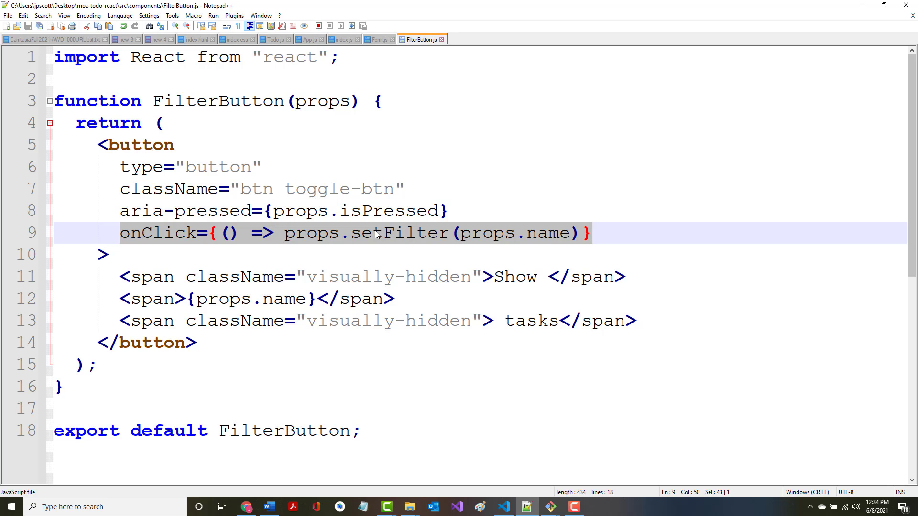
pyautogui.doubleClick(400, 232)
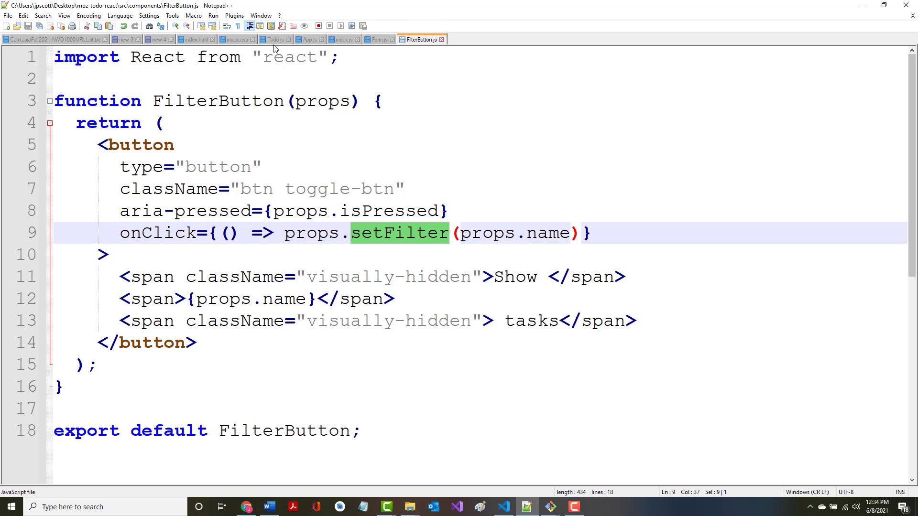
# - Search for setFilter from App.js, landing on its useState declaration in Todo.js, then return to FilterButton.js
pyautogui.click(310, 39)
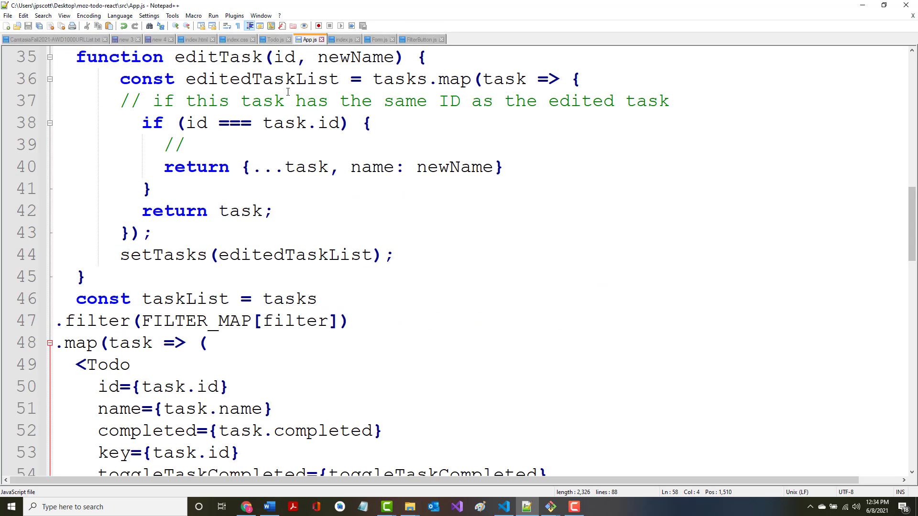
pyautogui.write('setFilter')
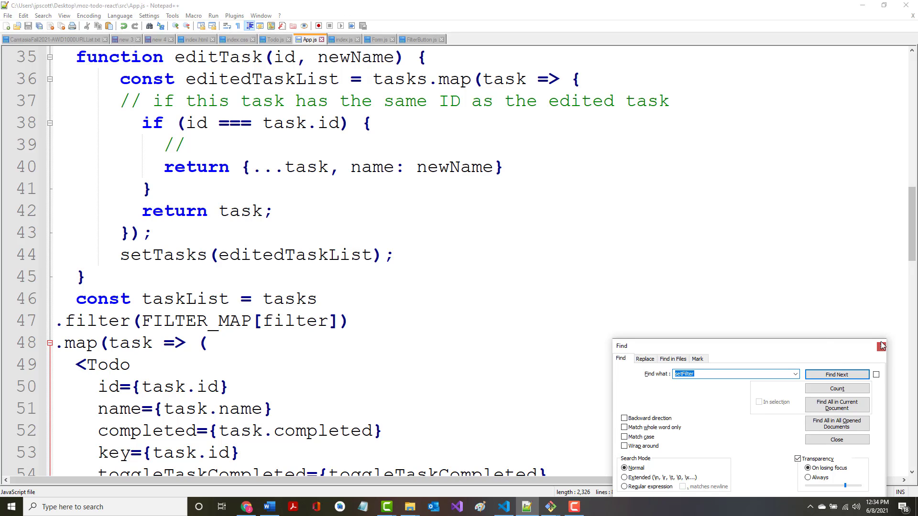
pyautogui.click(880, 346)
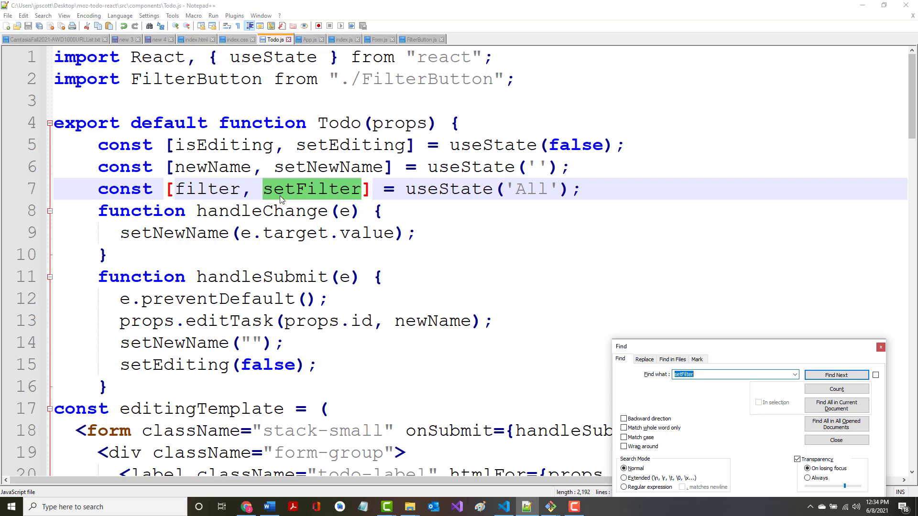
pyautogui.moveTo(641, 360)
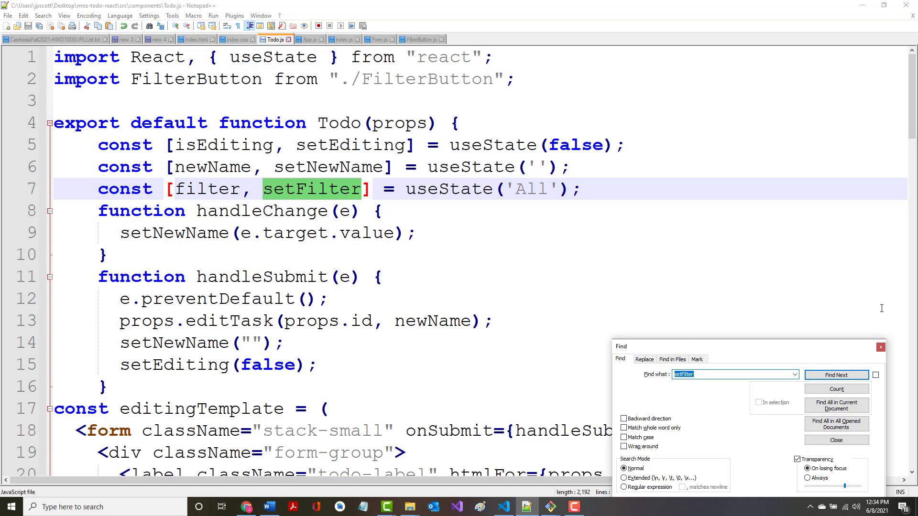
pyautogui.click(836, 440)
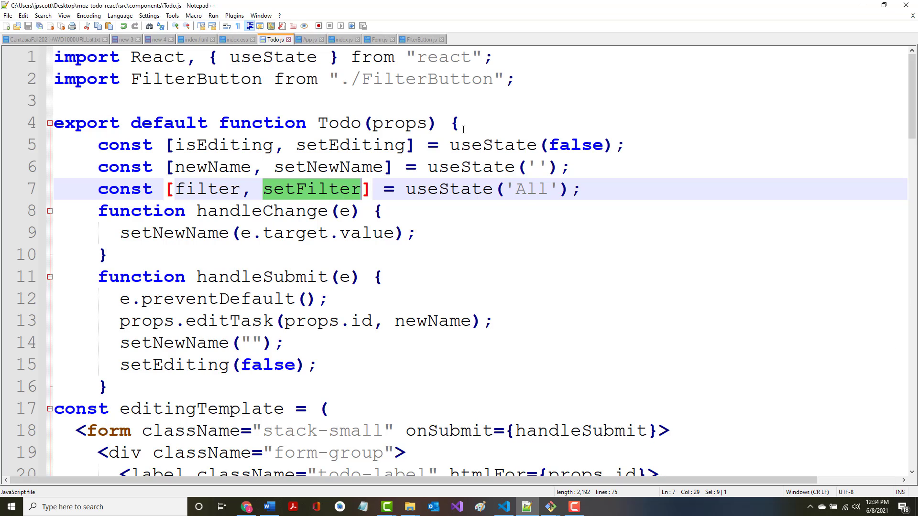
pyautogui.click(420, 39)
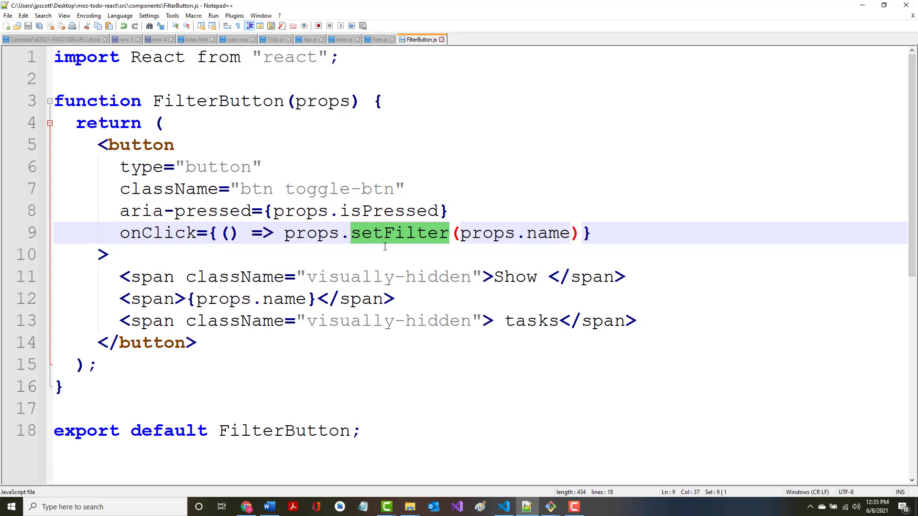
pyautogui.moveTo(420, 427)
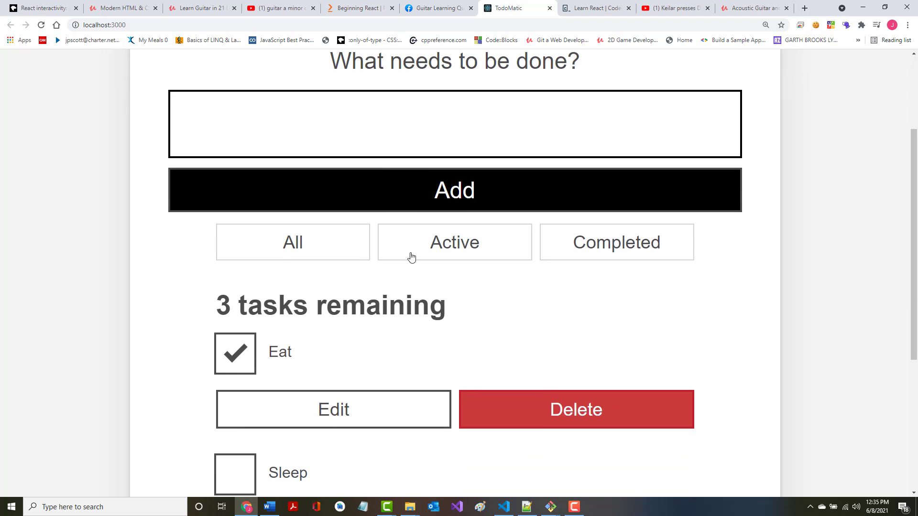
# - Mark the Eat task done and try the filters, count staying at '3 tasks remaining', then switch to the MDN tab
pyautogui.scroll(-3)
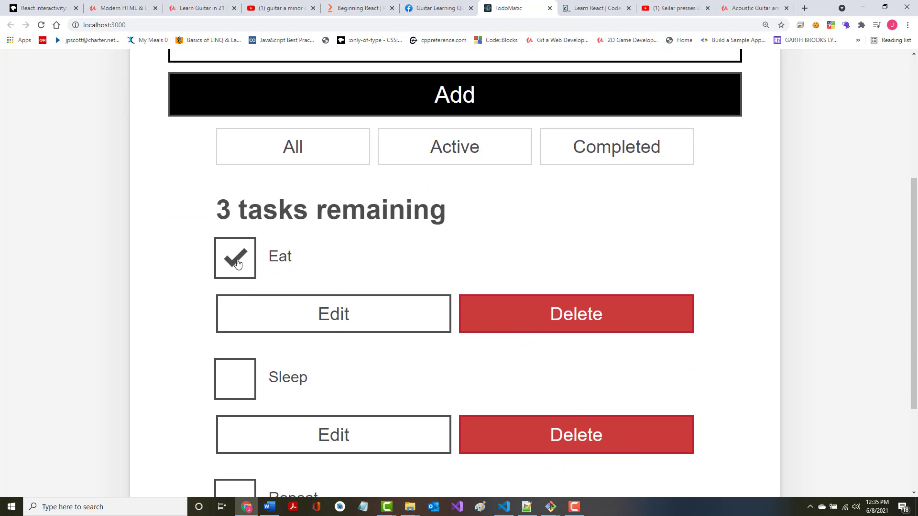
pyautogui.click(235, 258)
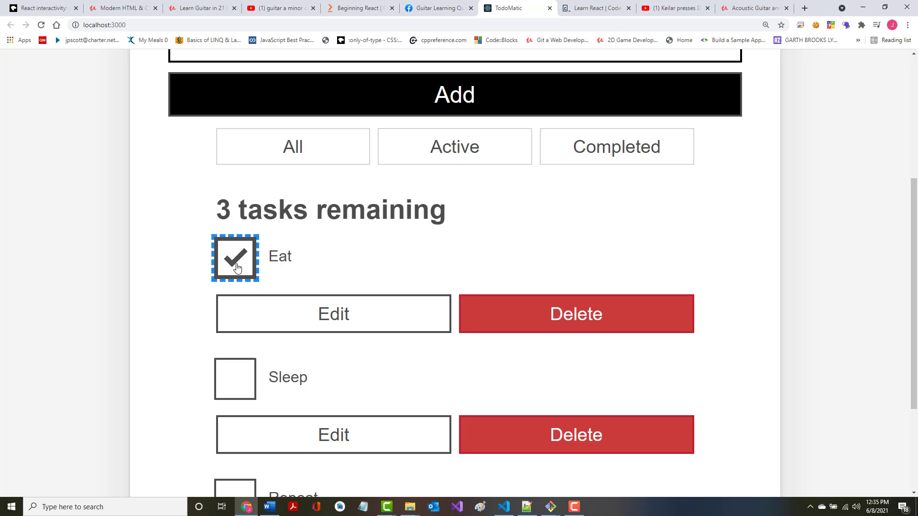
pyautogui.scroll(3)
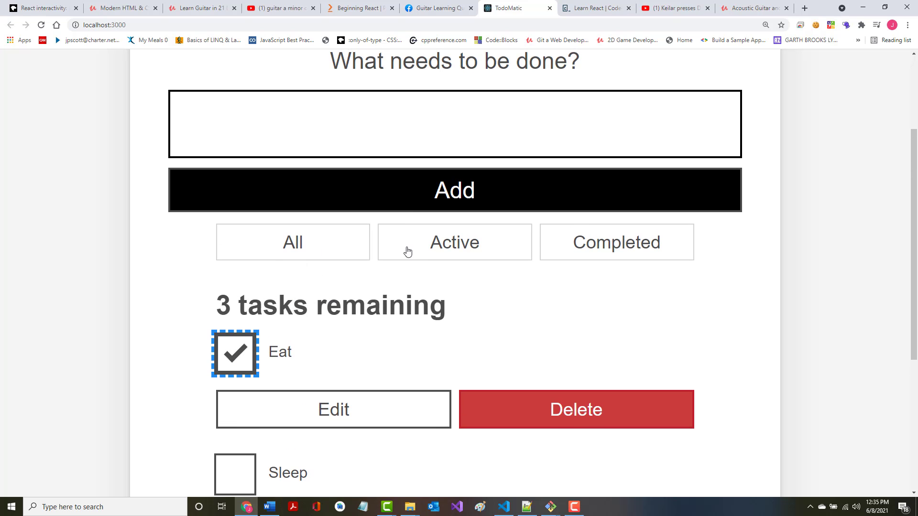
pyautogui.moveTo(268, 242)
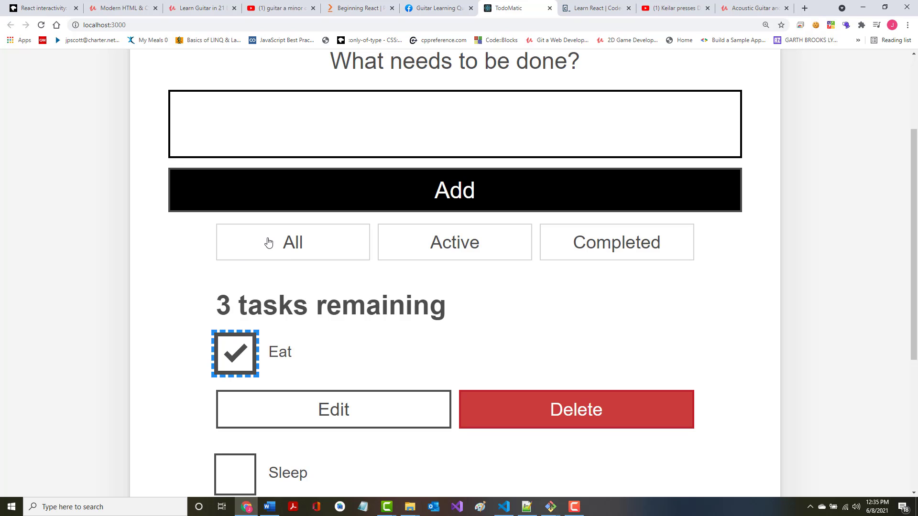
pyautogui.scroll(-3)
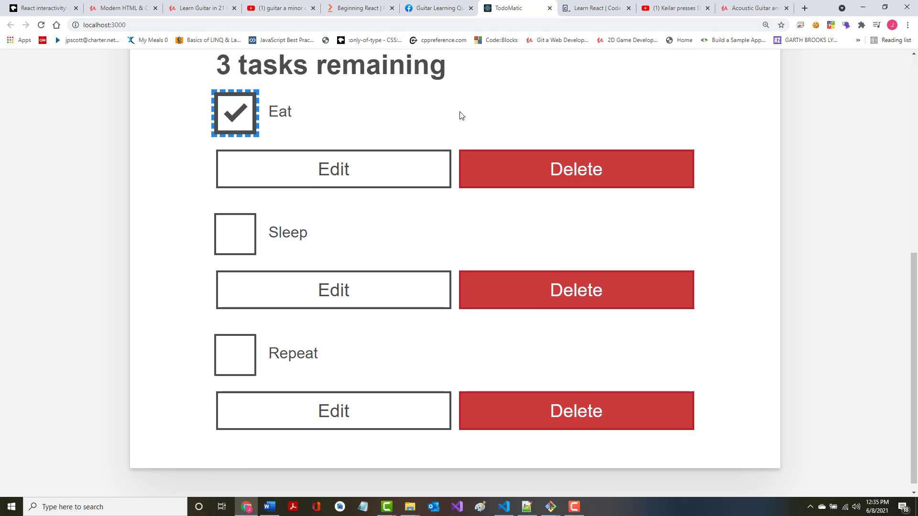
pyautogui.click(42, 8)
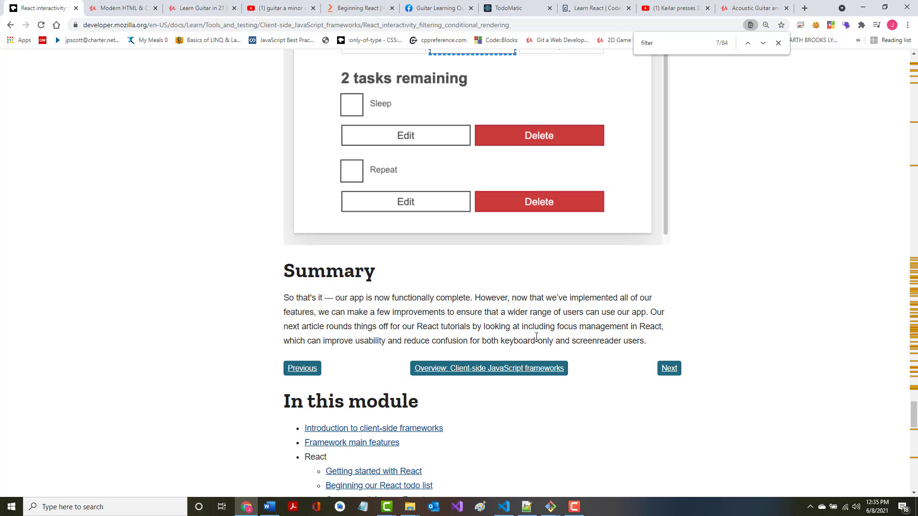
# - From the 'In this module' list, go to the 'Accessibility in React' tutorial
pyautogui.scroll(-3)
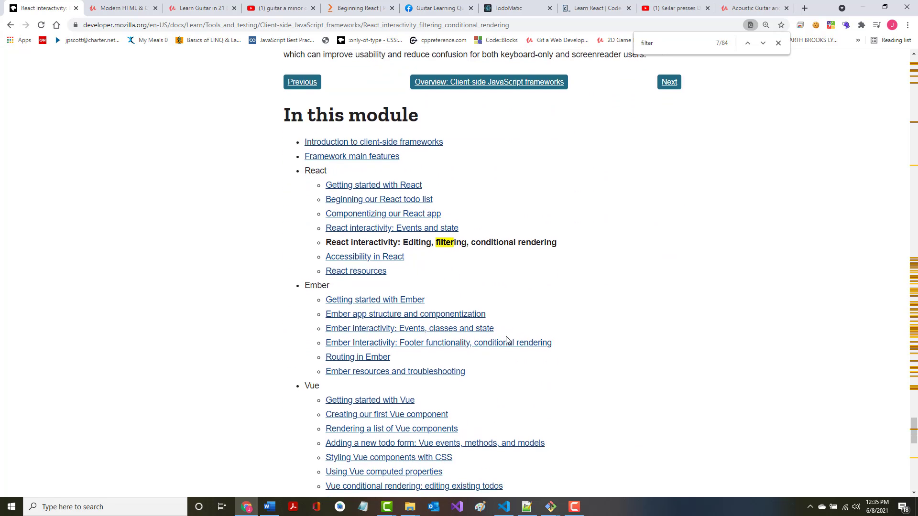
pyautogui.scroll(-3)
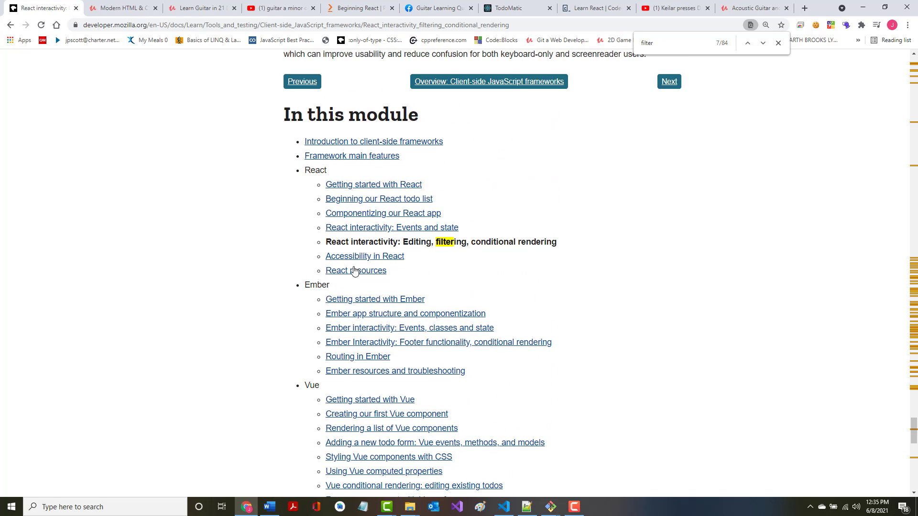
pyautogui.moveTo(364, 257)
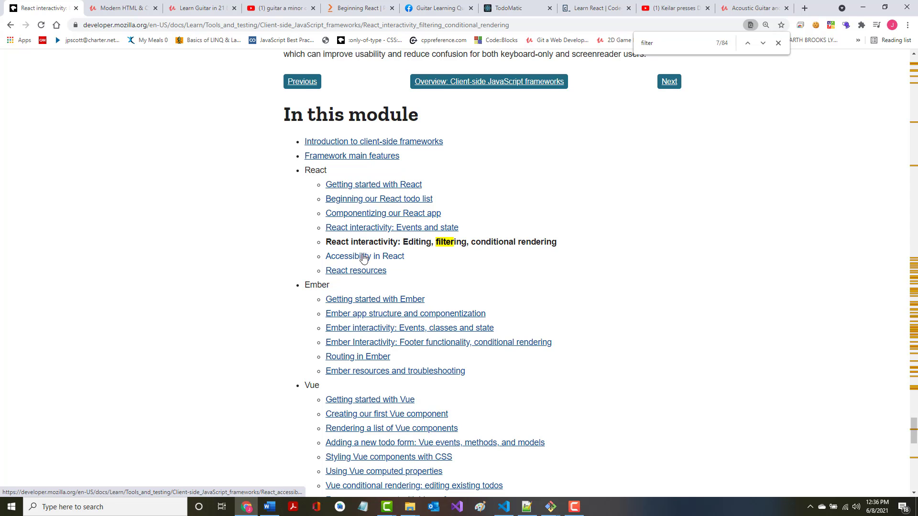
pyautogui.click(364, 256)
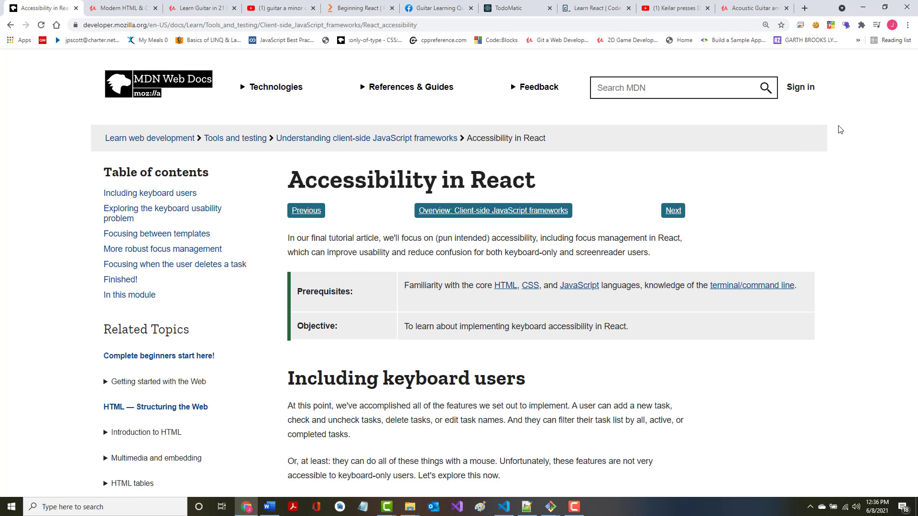